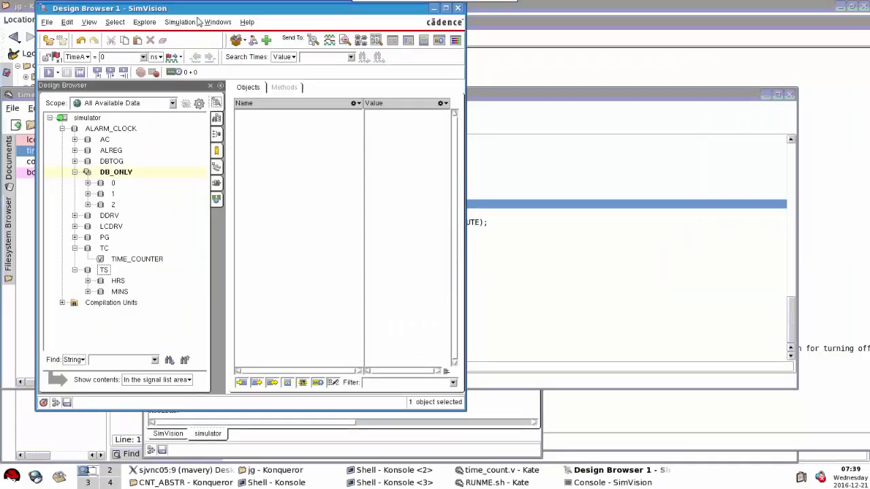
pyautogui.moveTo(149, 129)
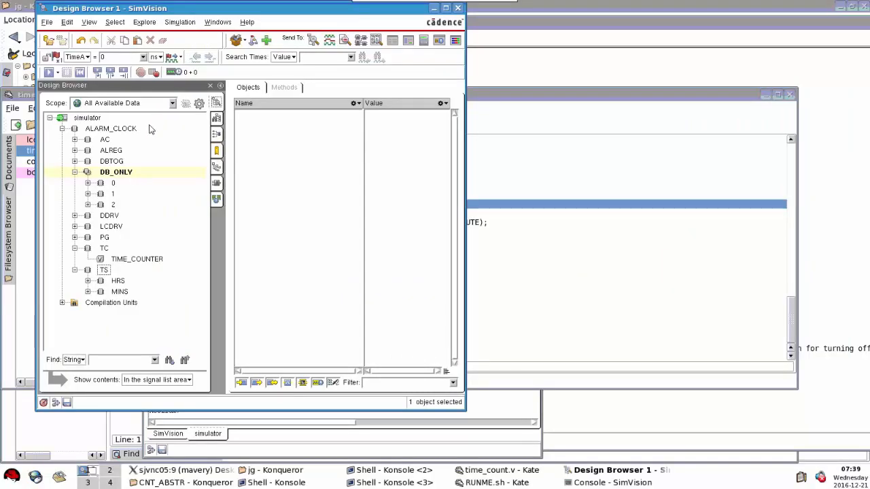
pyautogui.moveTo(105, 242)
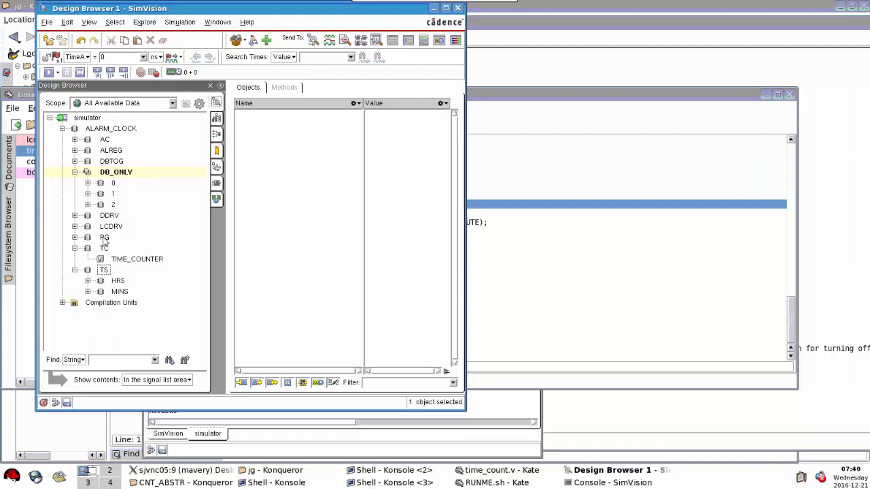
# Step: Select the TC instance under ALARM_CLOCK and bring up the Windows > New menu
pyautogui.click(104, 248)
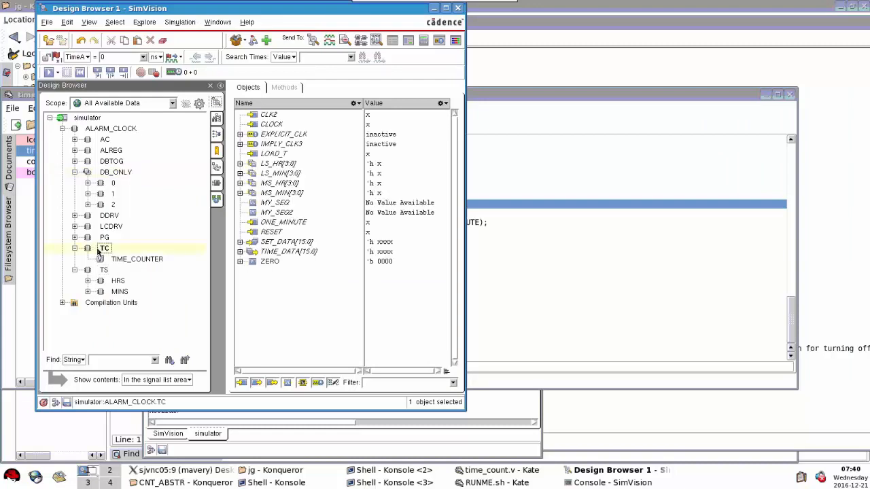
pyautogui.rightClick(105, 248)
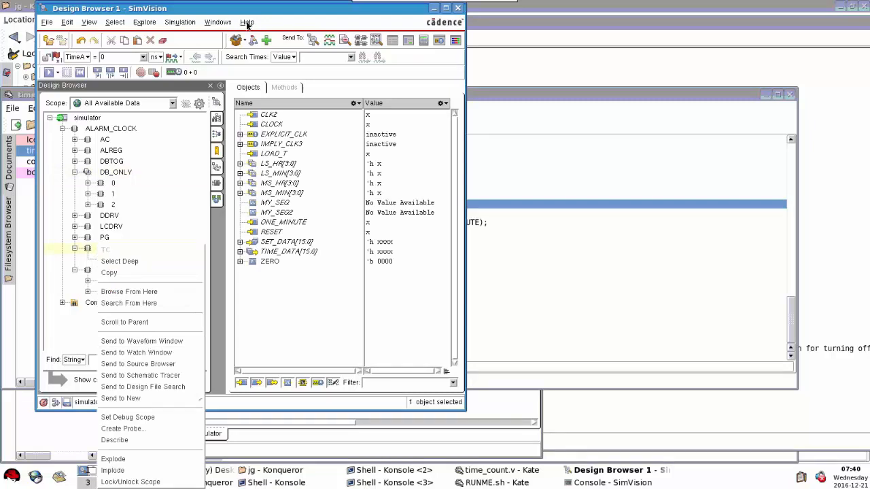
pyautogui.click(218, 22)
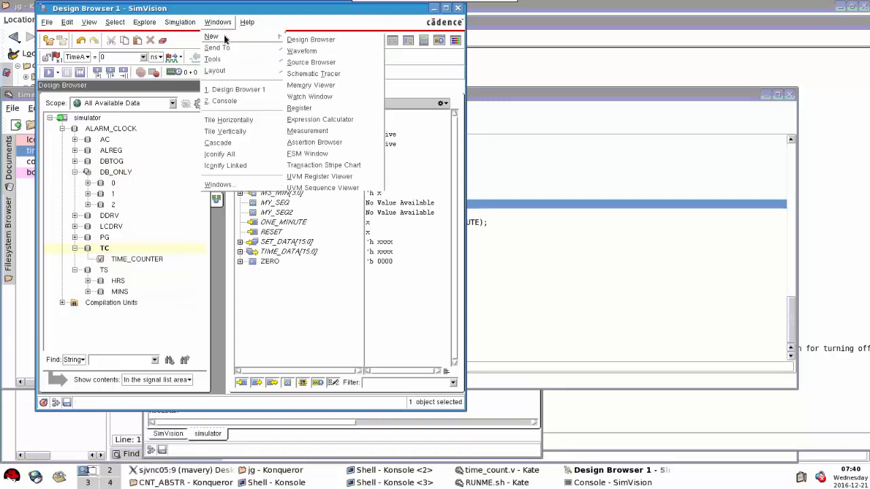
# Step: Open a new Assertion Browser, dismiss its notice, and bring up TC's actions again
pyautogui.click(314, 142)
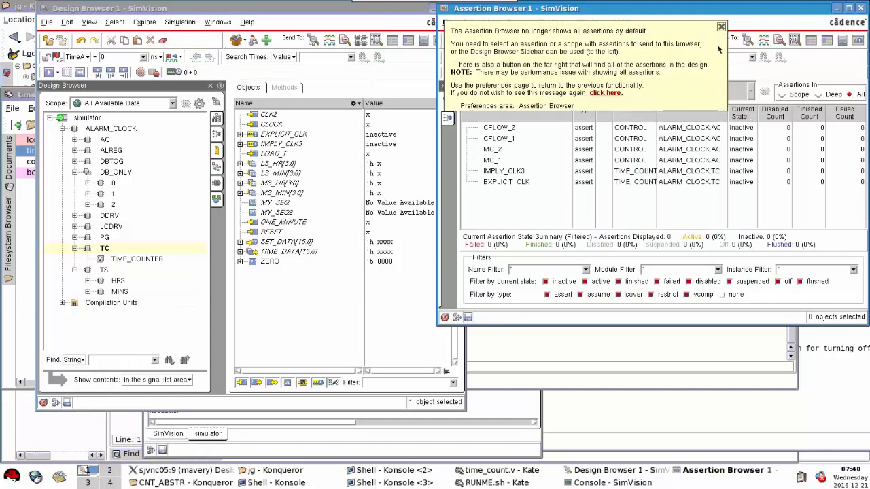
pyautogui.click(721, 27)
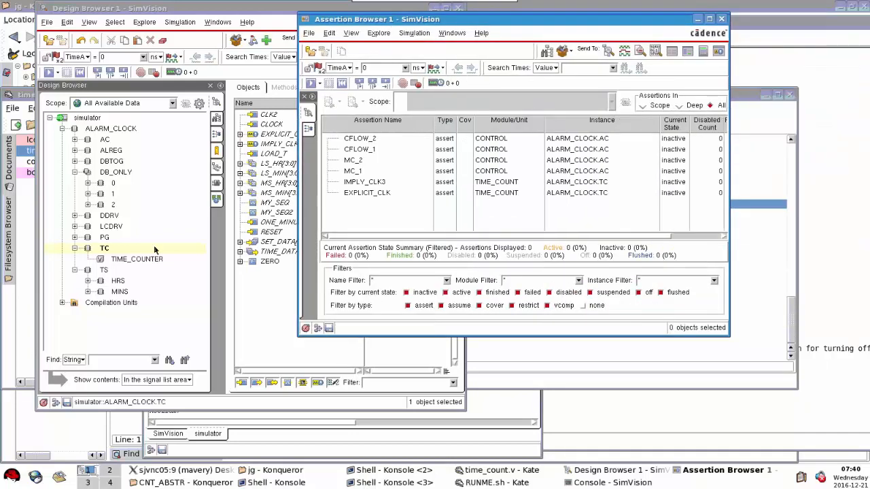
pyautogui.rightClick(104, 248)
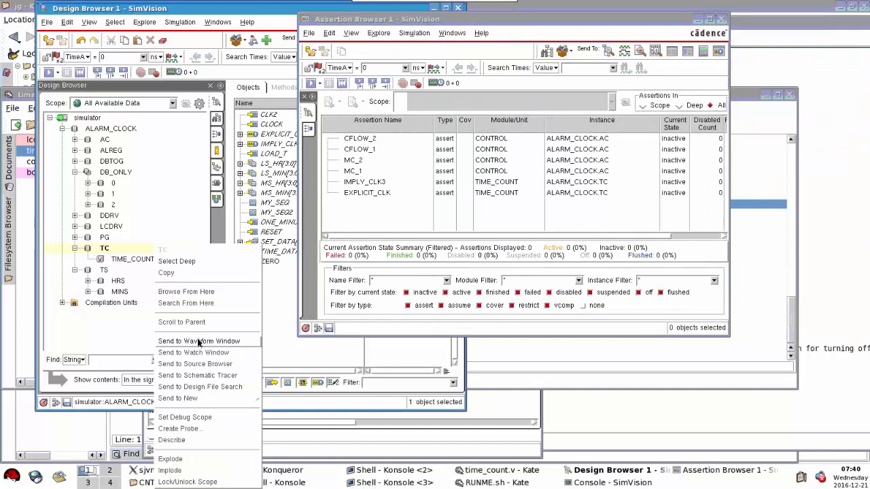
# Step: Show TC's time_count.v source down to MY_SEQ2, then raise the Kate copy
pyautogui.click(195, 363)
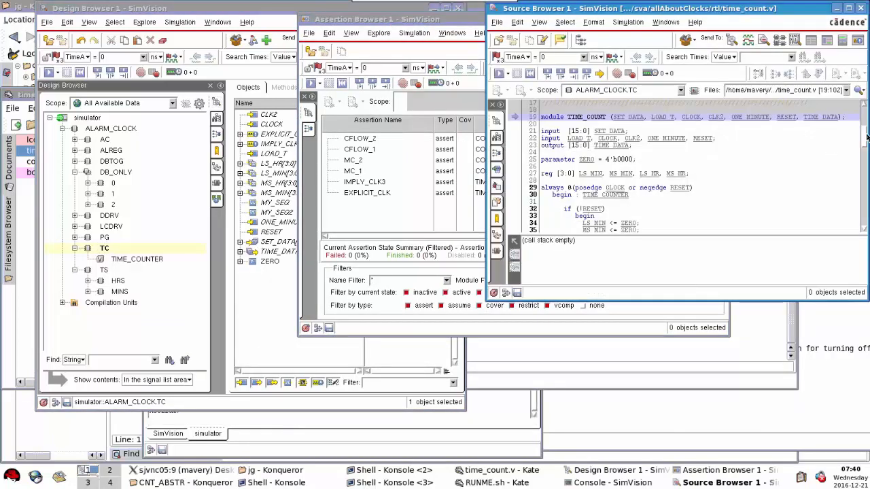
pyautogui.scroll(-3)
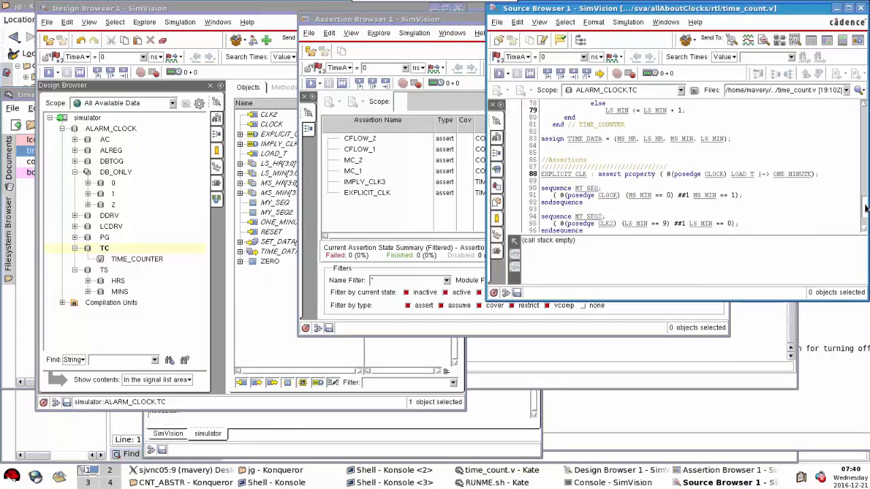
pyautogui.scroll(-3)
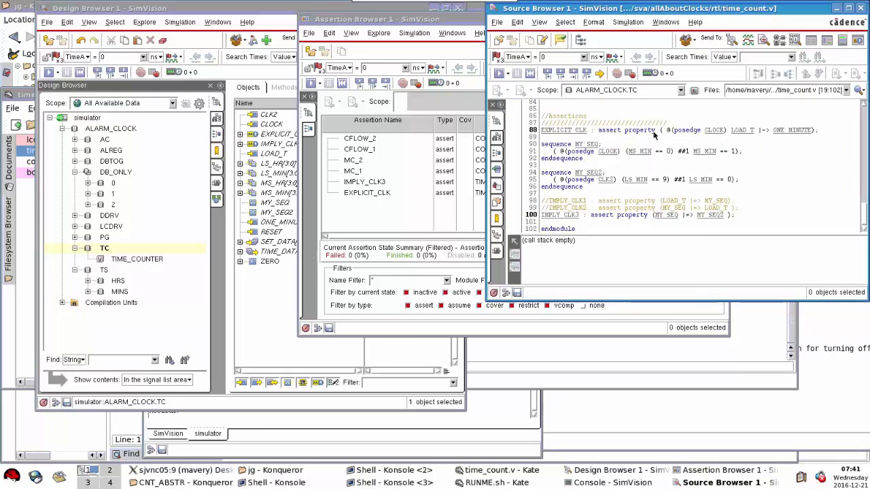
pyautogui.moveTo(747, 133)
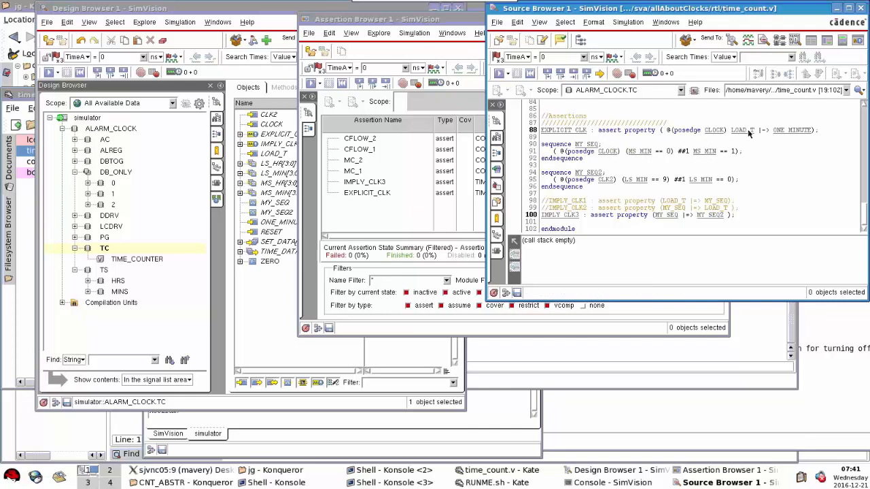
pyautogui.moveTo(741, 130)
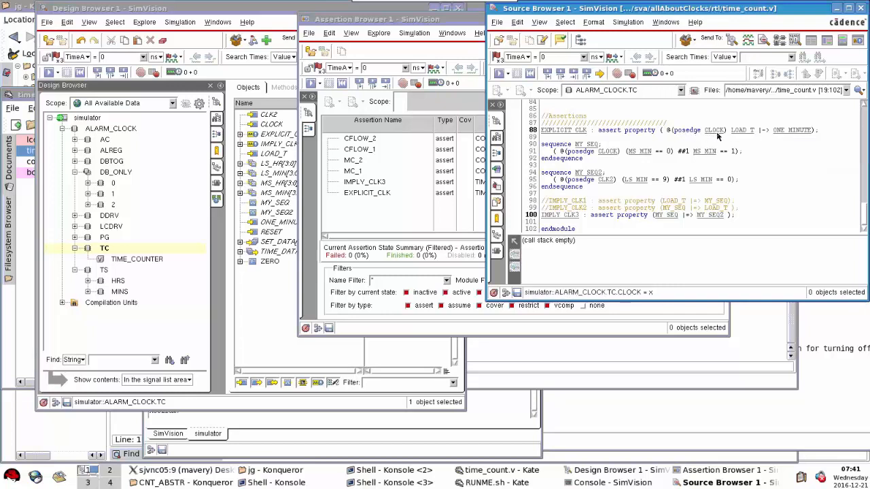
pyautogui.moveTo(714, 129)
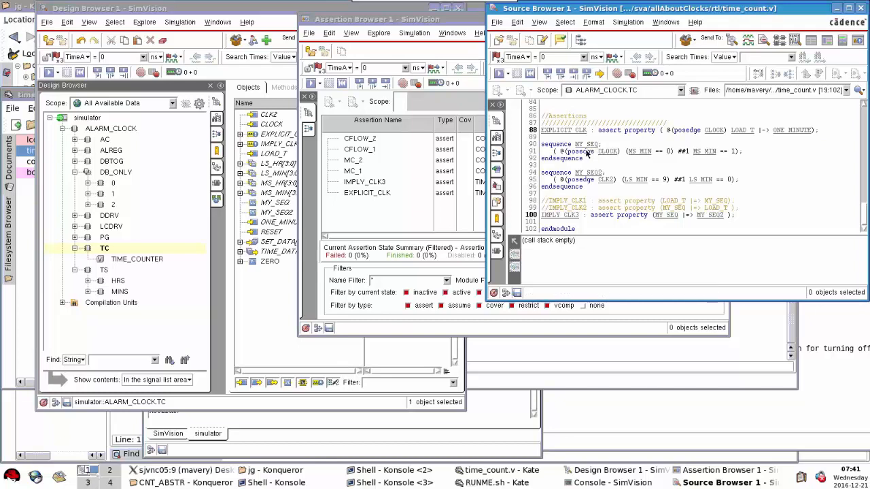
pyautogui.moveTo(622, 156)
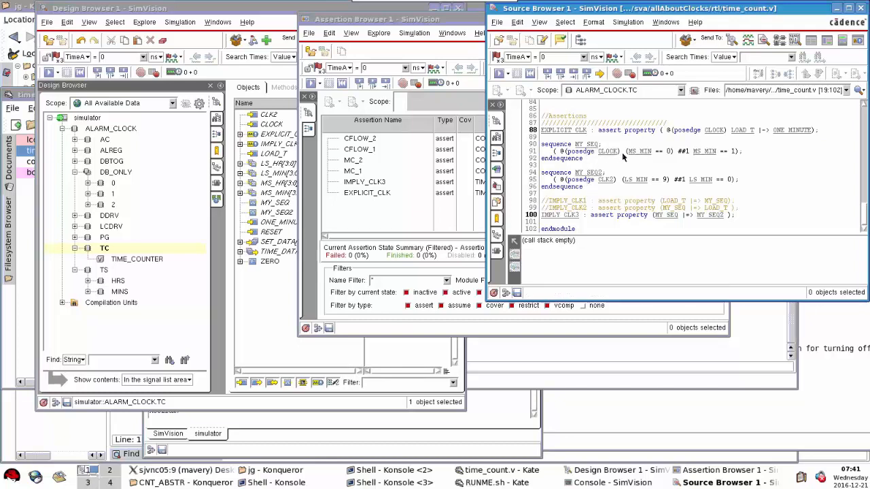
pyautogui.moveTo(730, 151)
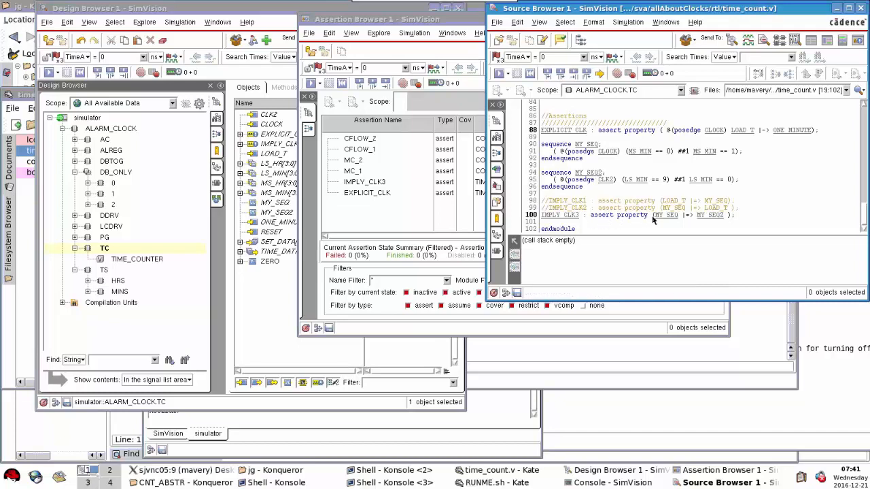
pyautogui.moveTo(706, 214)
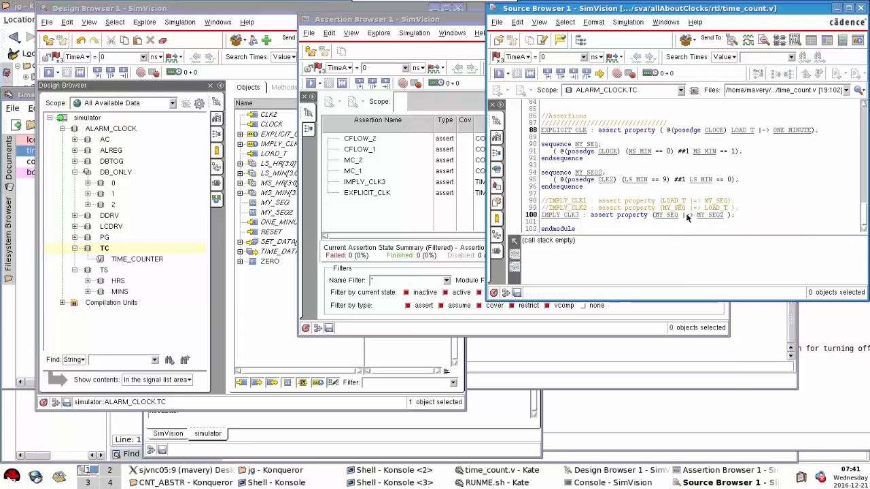
pyautogui.moveTo(707, 215)
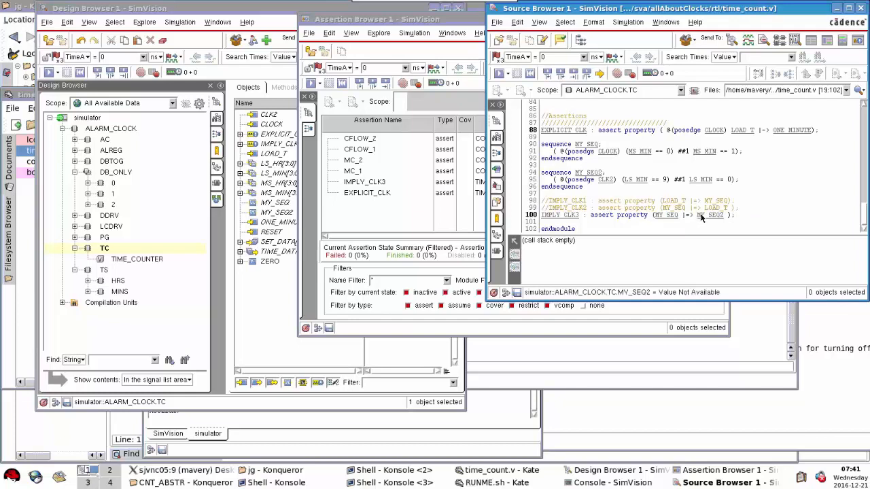
pyautogui.click(608, 180)
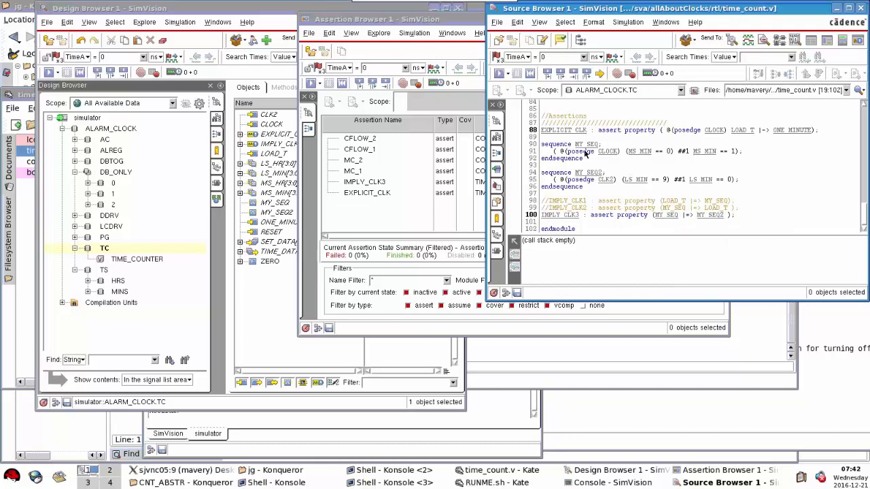
pyautogui.moveTo(693, 218)
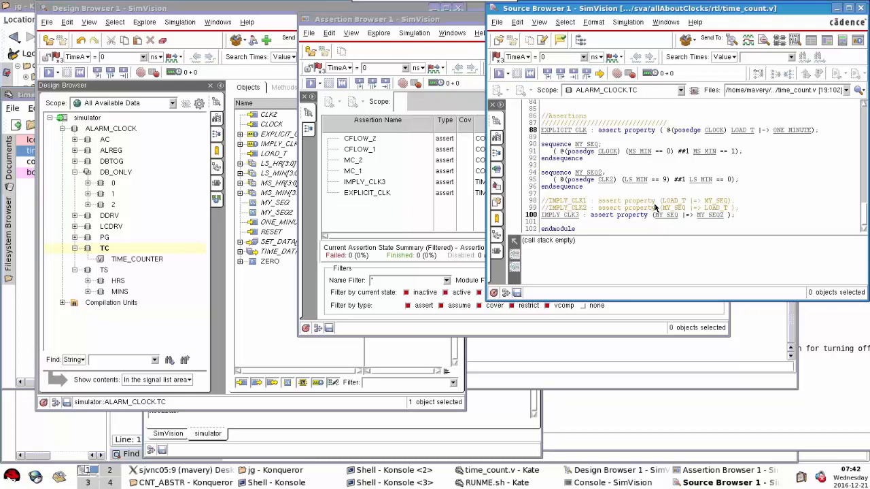
pyautogui.moveTo(678, 199)
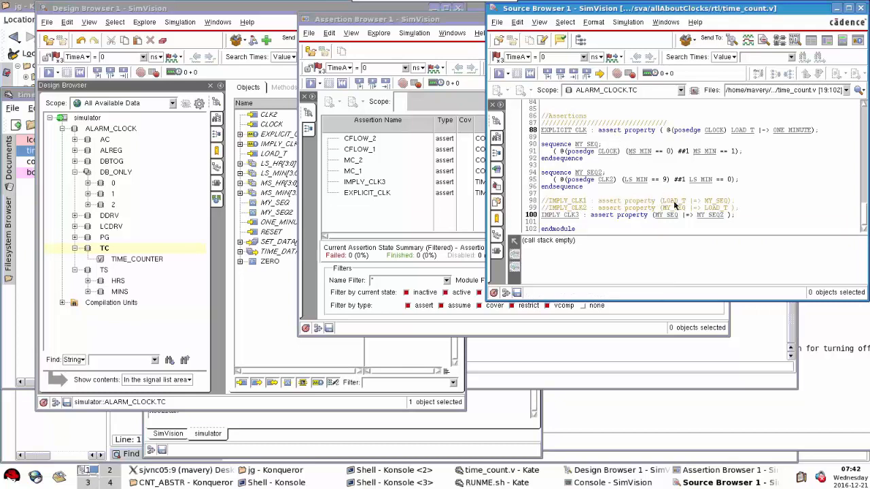
pyautogui.moveTo(719, 203)
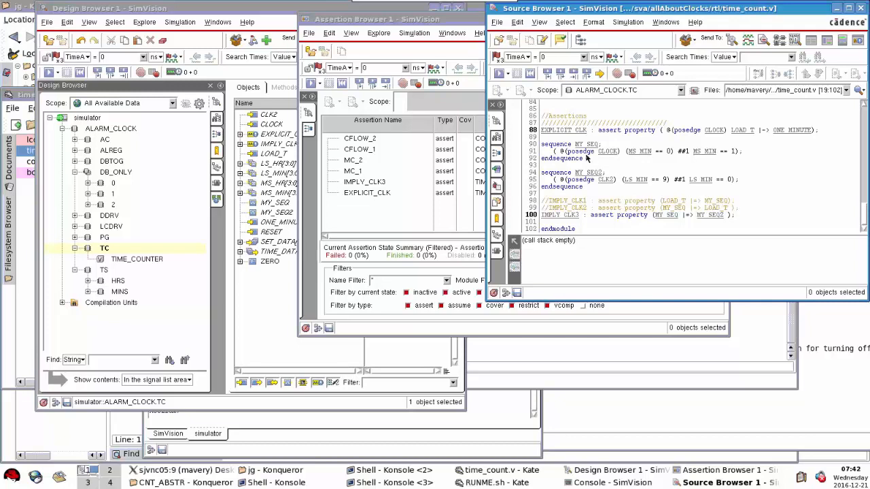
pyautogui.moveTo(671, 204)
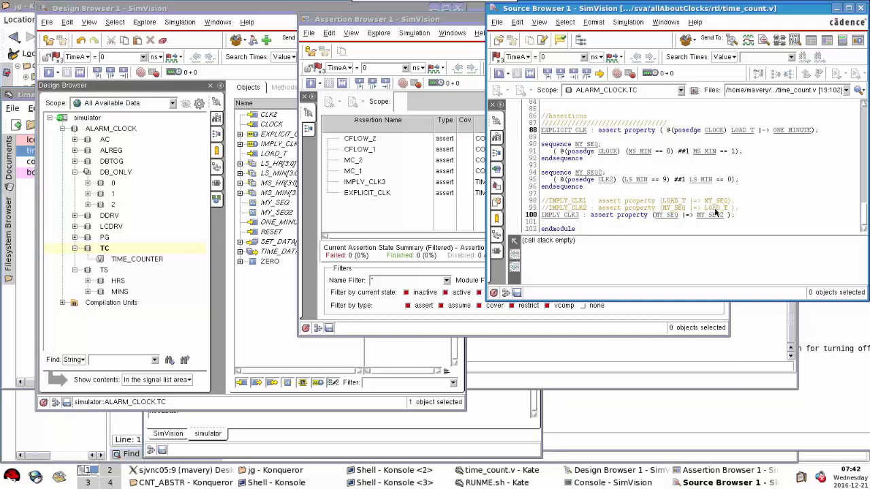
pyautogui.moveTo(567, 231)
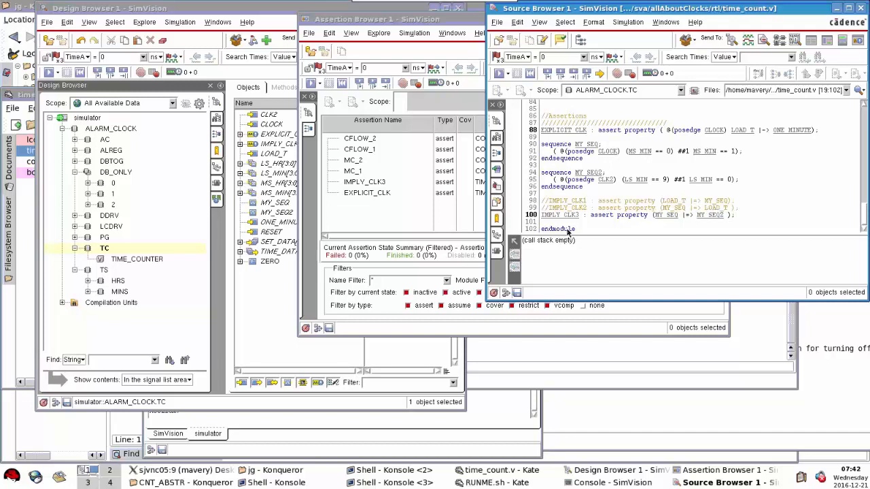
pyautogui.click(492, 470)
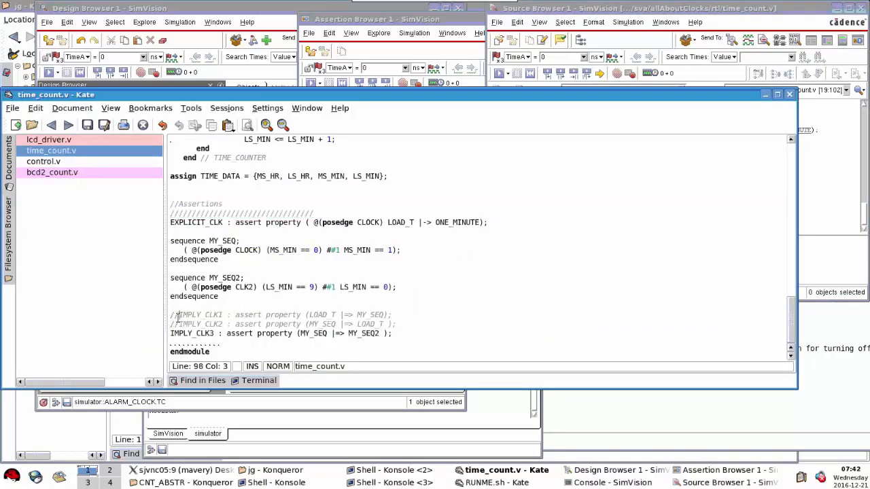
# Step: Reinvoke the simulator, then edit the // comment markers on the IMPLY_CLK assertion lines
pyautogui.click(175, 314)
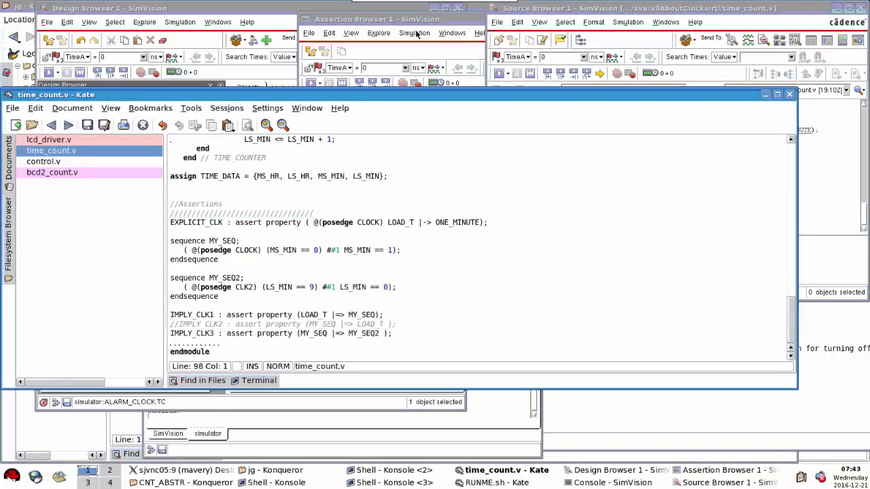
pyautogui.click(414, 33)
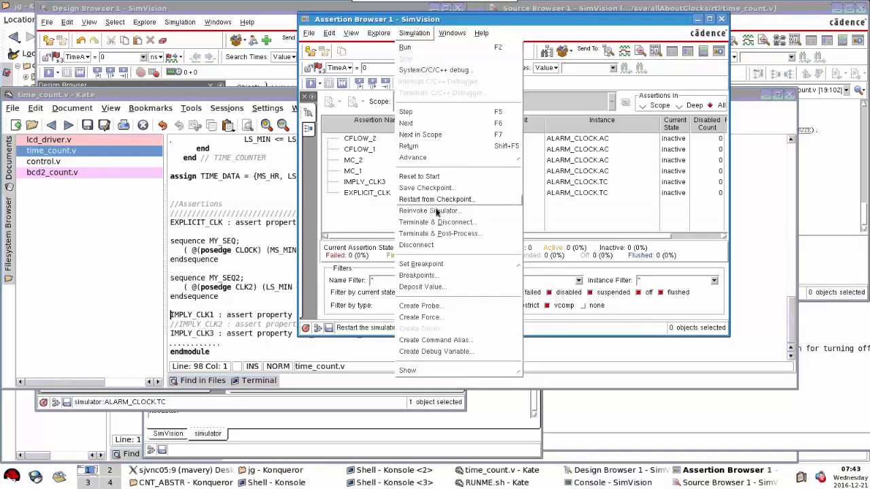
pyautogui.click(429, 210)
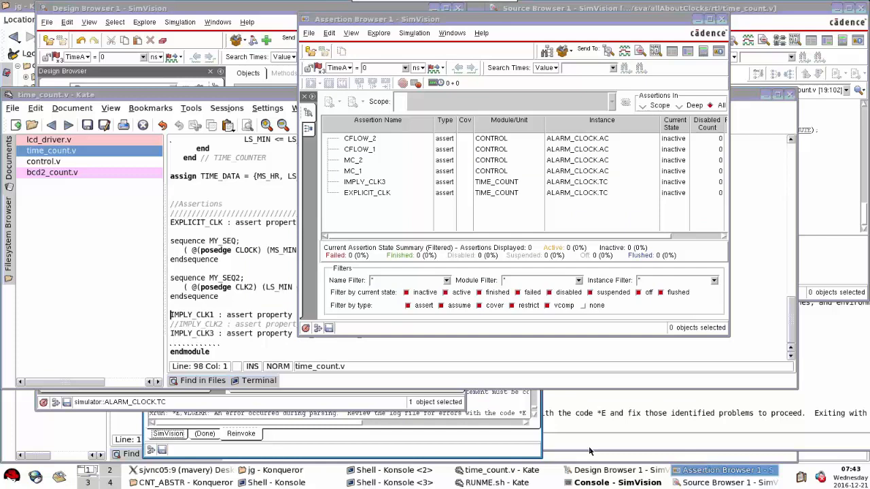
pyautogui.click(617, 469)
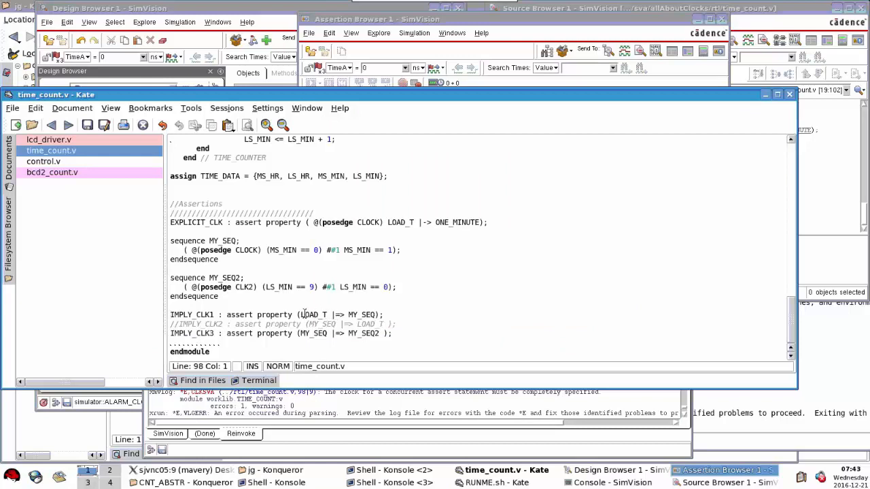
pyautogui.doubleClick(311, 314)
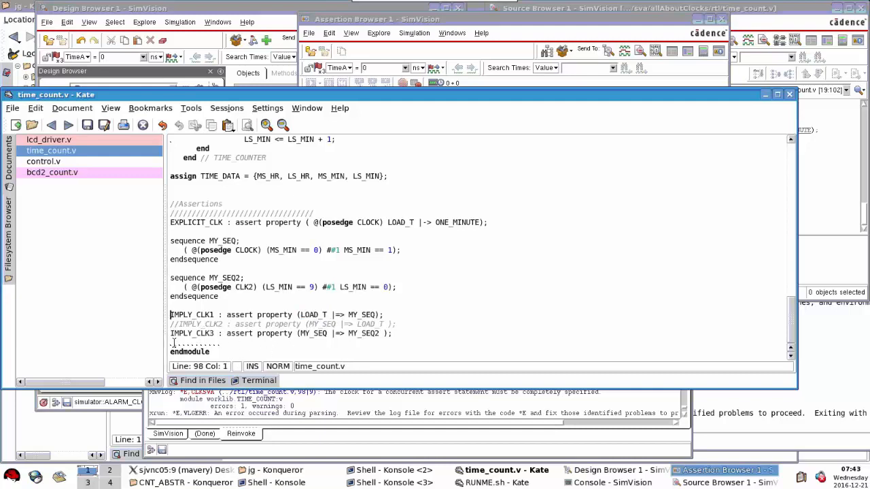
pyautogui.write('//')
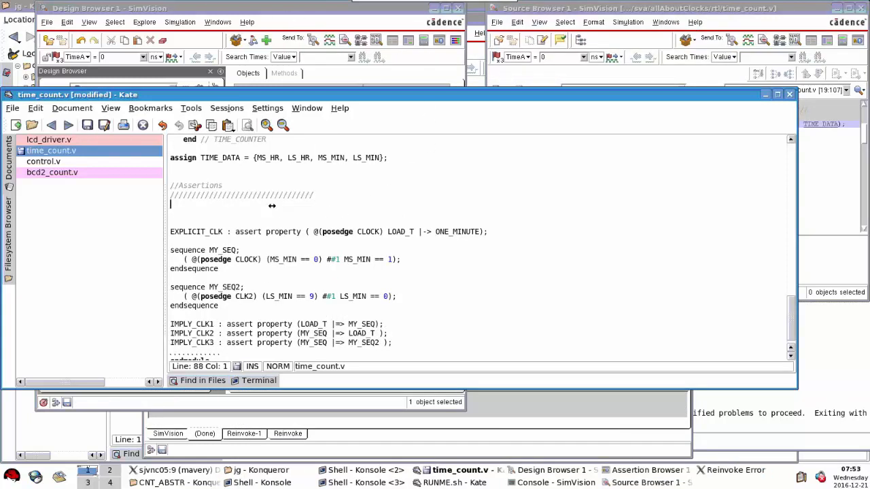
# Step: Add 'default clocking MYDEF_CLK @(posedge CLK2);' with 'endclocking' above the assertions
pyautogui.write('dea')
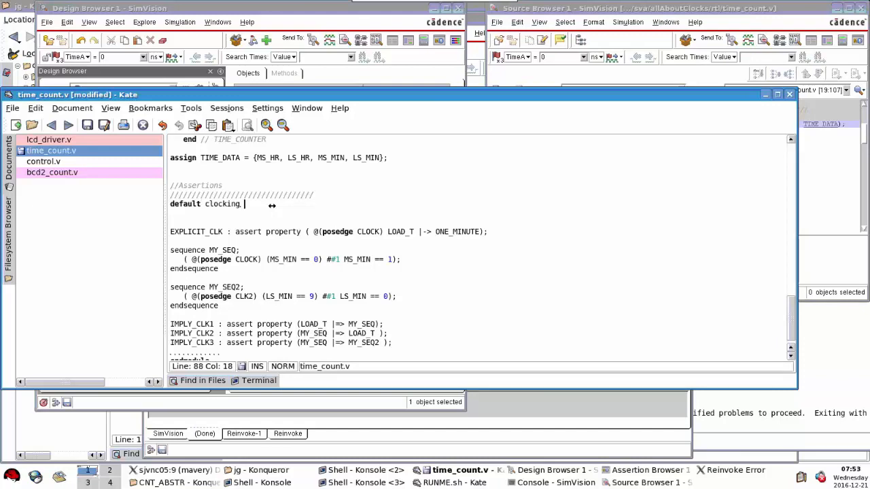
pyautogui.write('MYDEF_CLK')
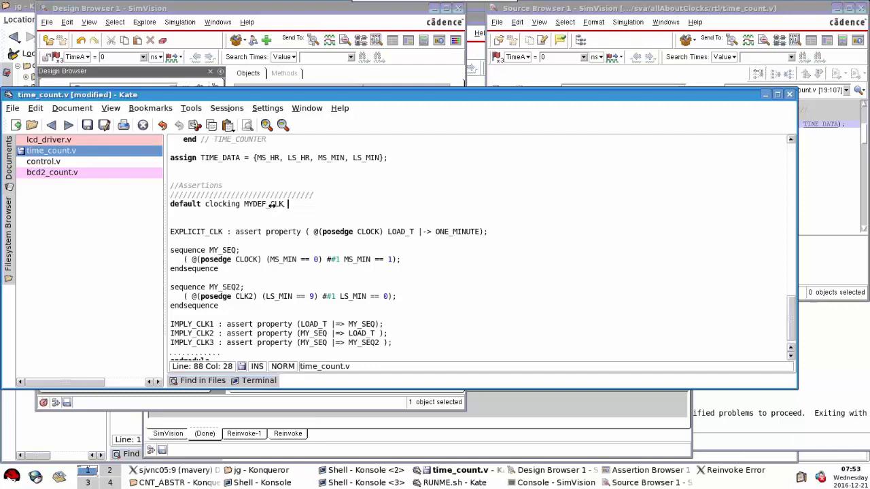
pyautogui.write('@(p')
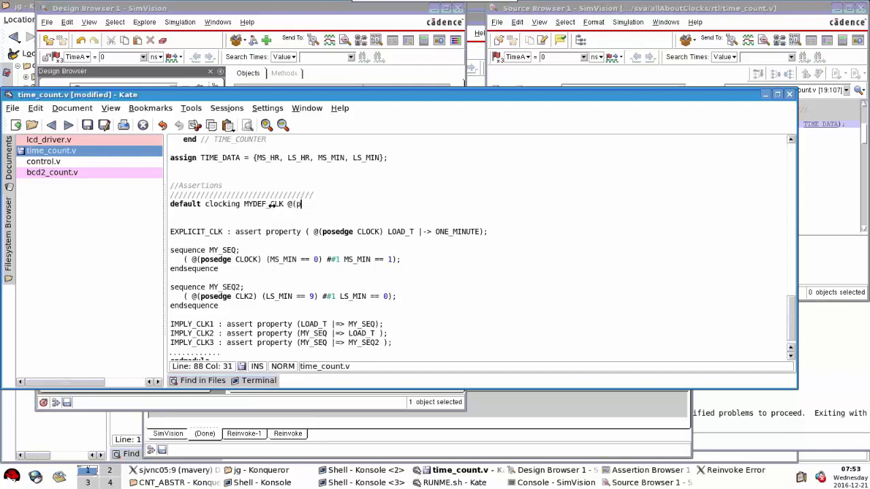
pyautogui.write('osedge CLK2);')
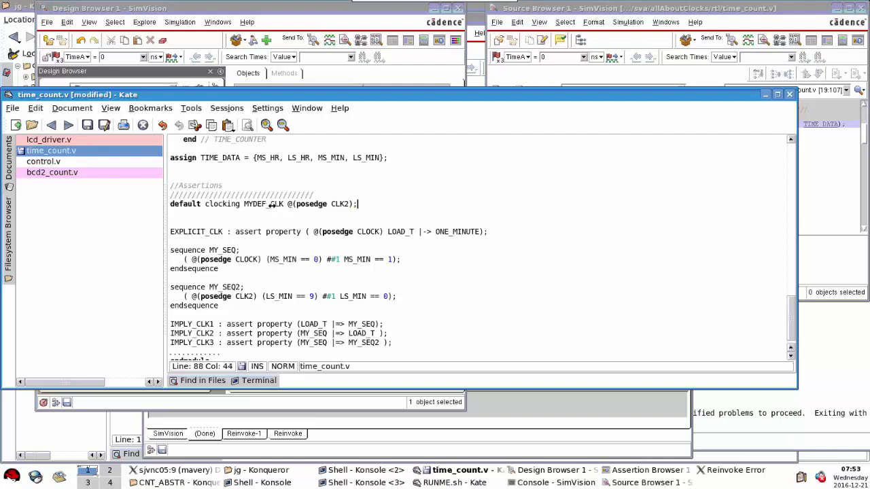
pyautogui.write('endclokcing')
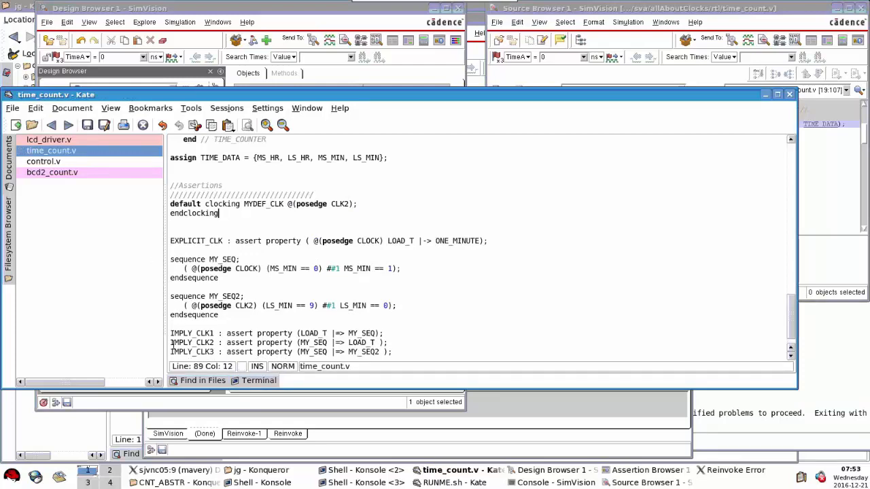
pyautogui.click(397, 336)
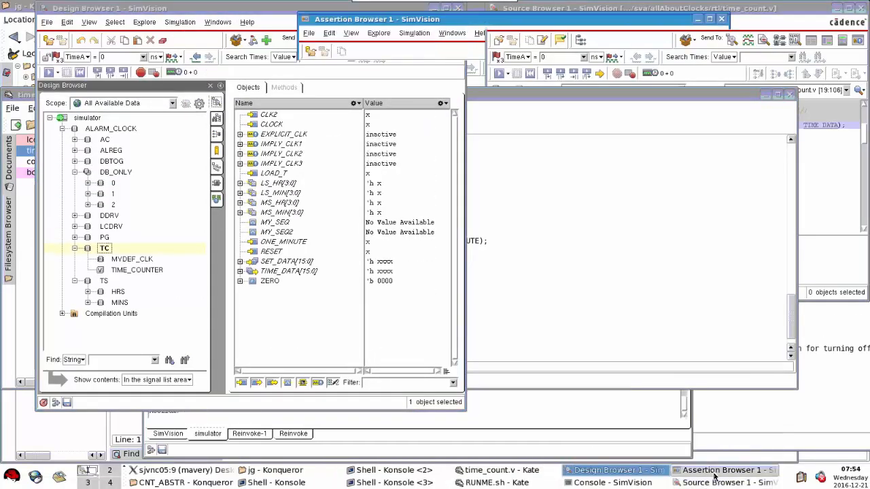
# Step: Raise the Assertion Browser, reselect TC, and return to the time_count.v Source Browser
pyautogui.click(724, 470)
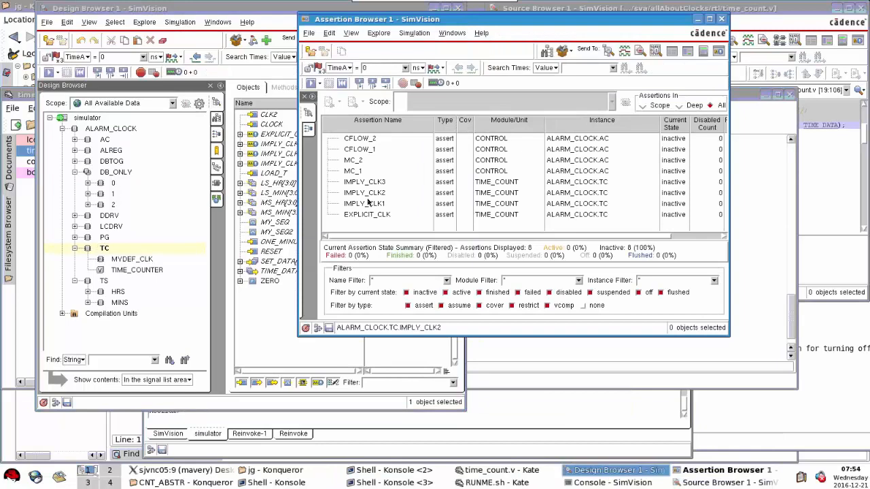
pyautogui.click(104, 248)
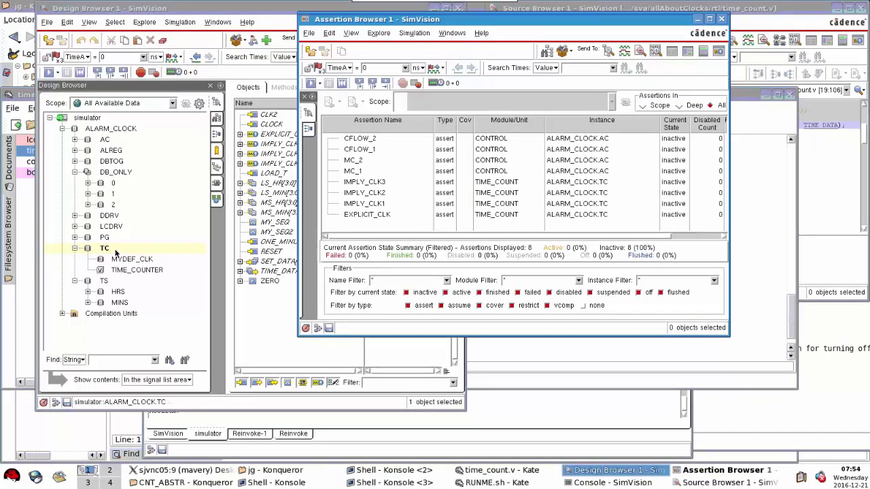
pyautogui.rightClick(105, 248)
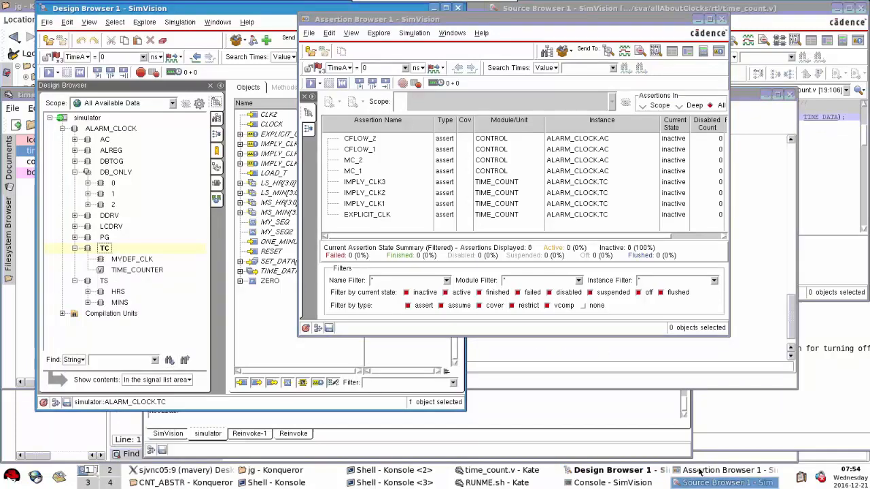
pyautogui.click(724, 482)
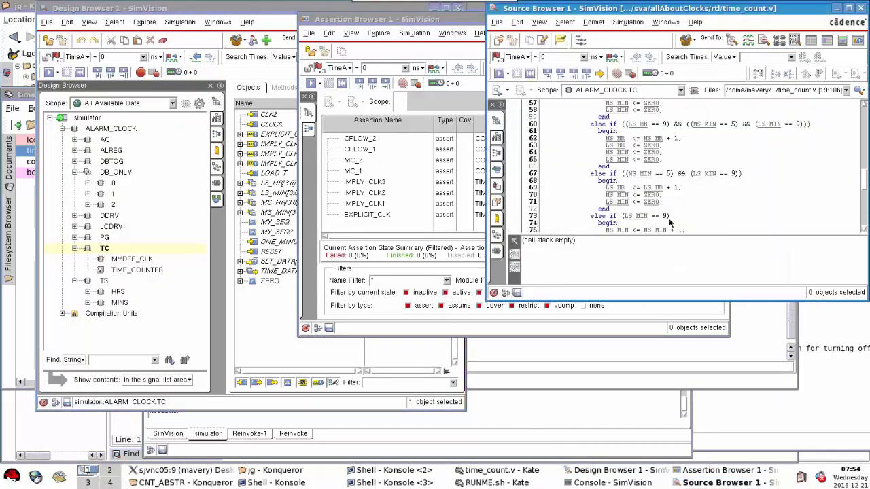
# Step: Scroll to the MYDEF_CLK default clocking lines and select another hierarchy scope
pyautogui.scroll(-3)
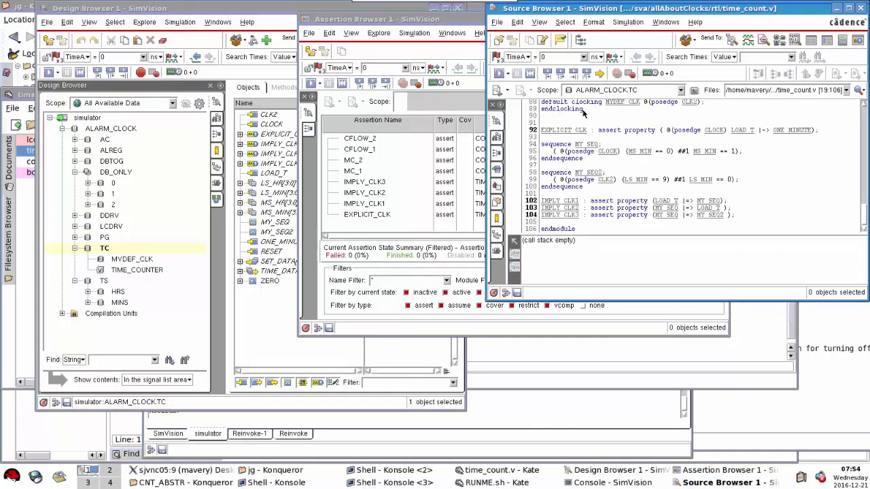
pyautogui.moveTo(586, 113)
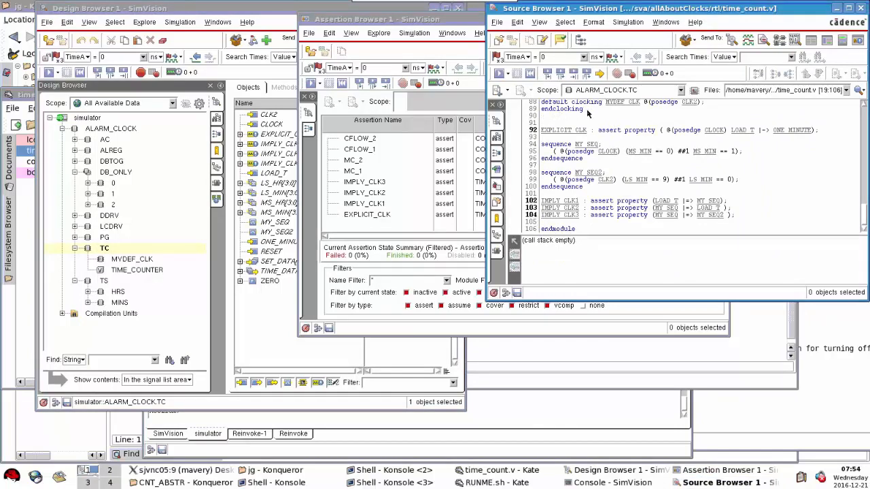
pyautogui.moveTo(104, 248)
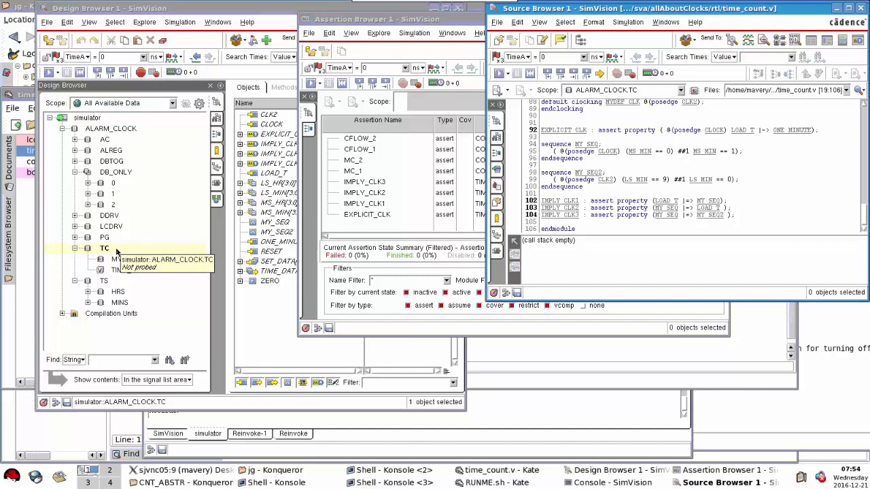
pyautogui.click(87, 248)
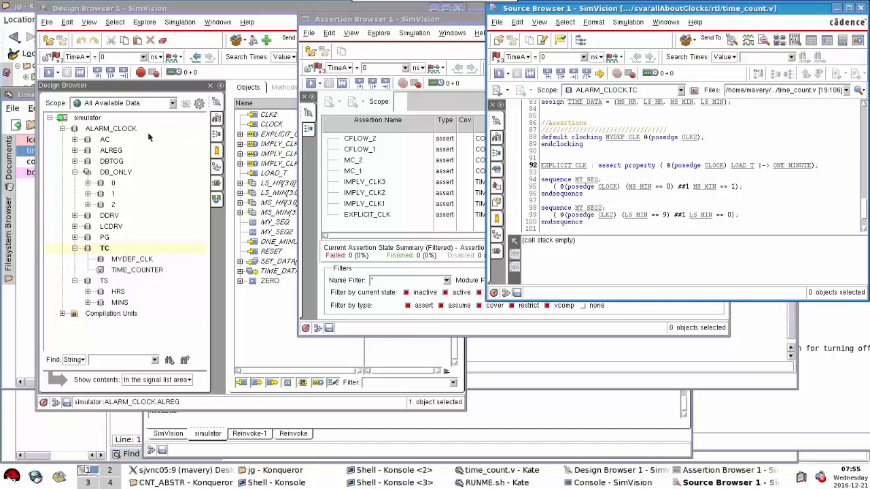
pyautogui.moveTo(111, 129)
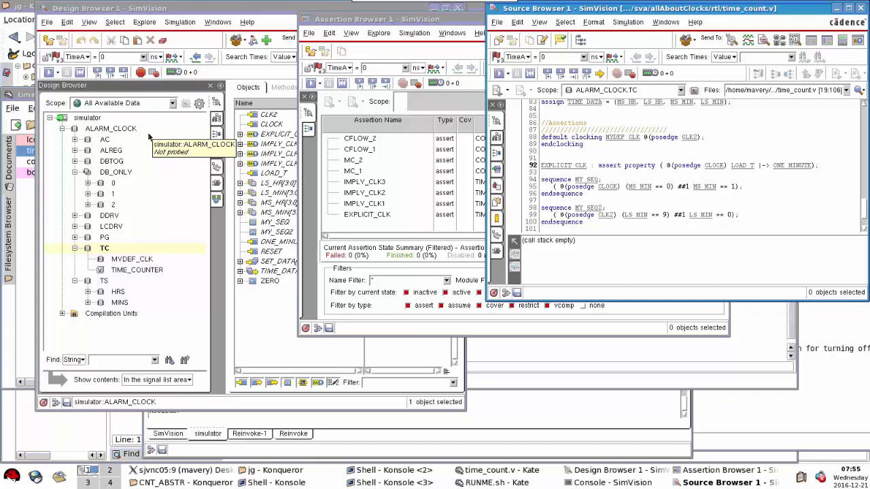
pyautogui.moveTo(150, 137)
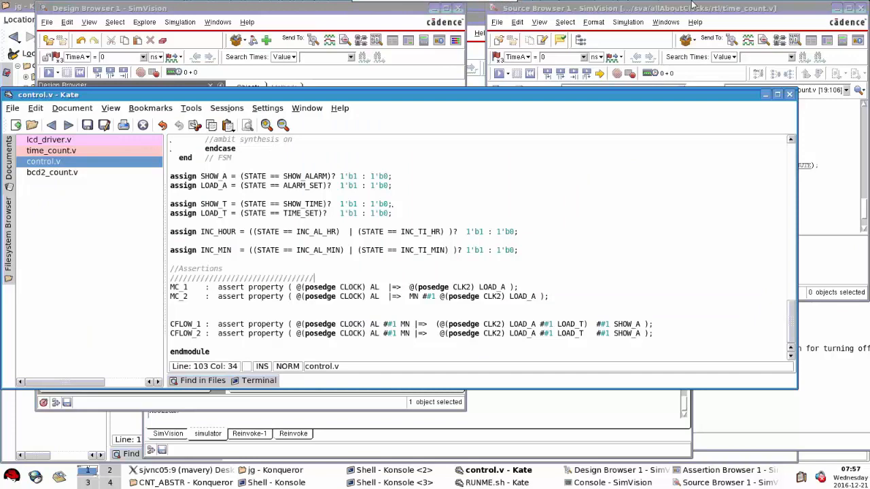
pyautogui.moveTo(187, 38)
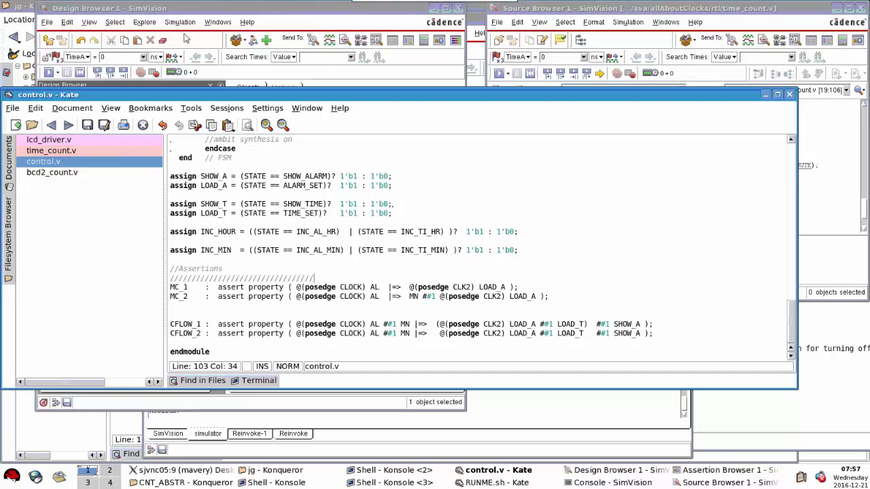
pyautogui.moveTo(385, 285)
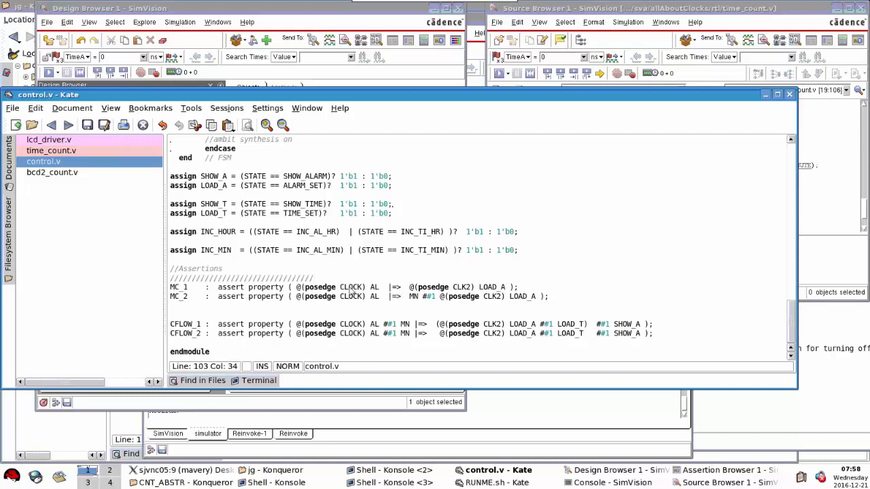
pyautogui.moveTo(375, 291)
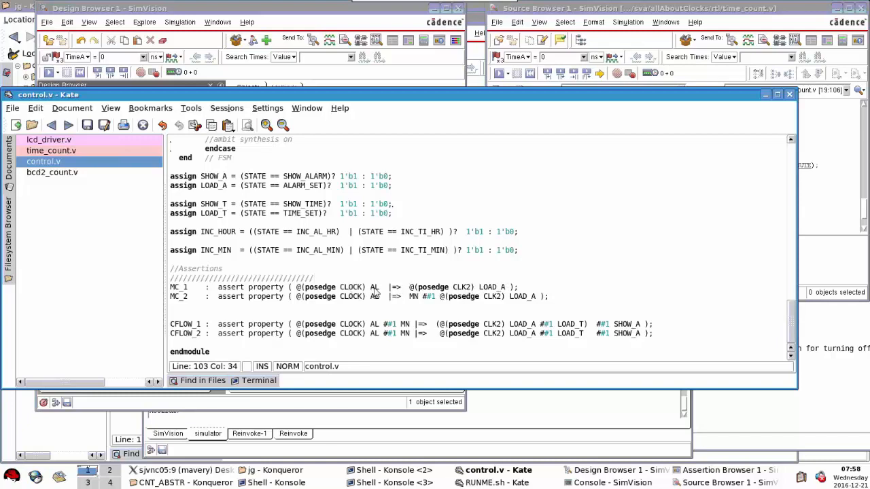
pyautogui.moveTo(458, 293)
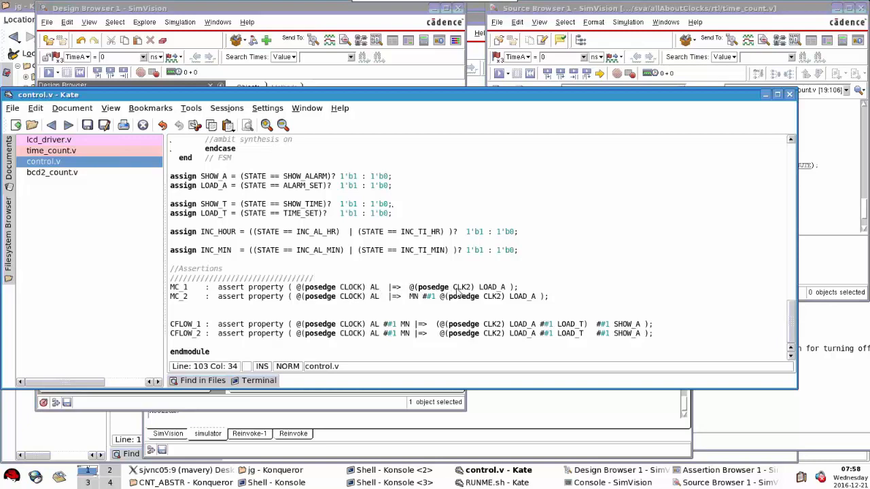
pyautogui.moveTo(402, 292)
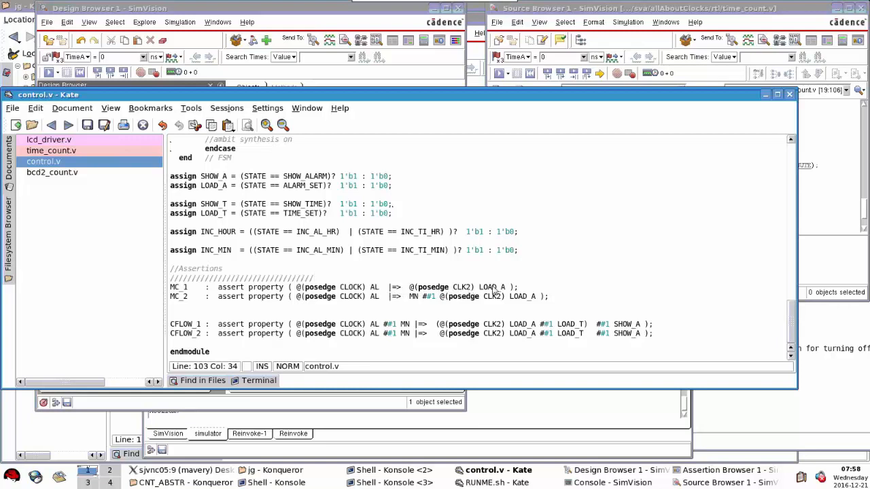
pyautogui.moveTo(441, 290)
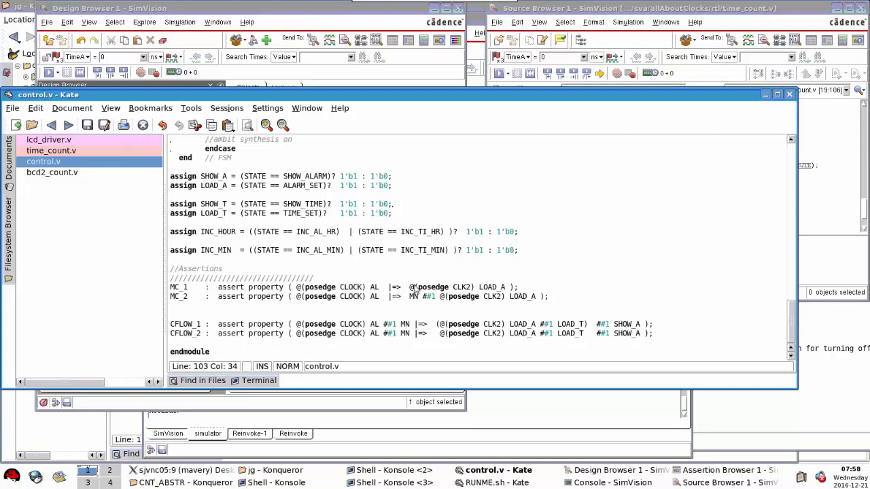
pyautogui.moveTo(385, 272)
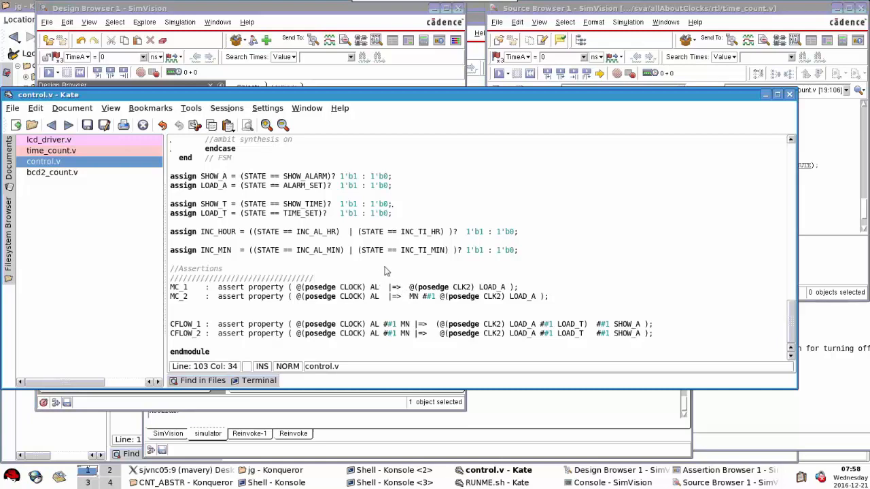
pyautogui.moveTo(371, 303)
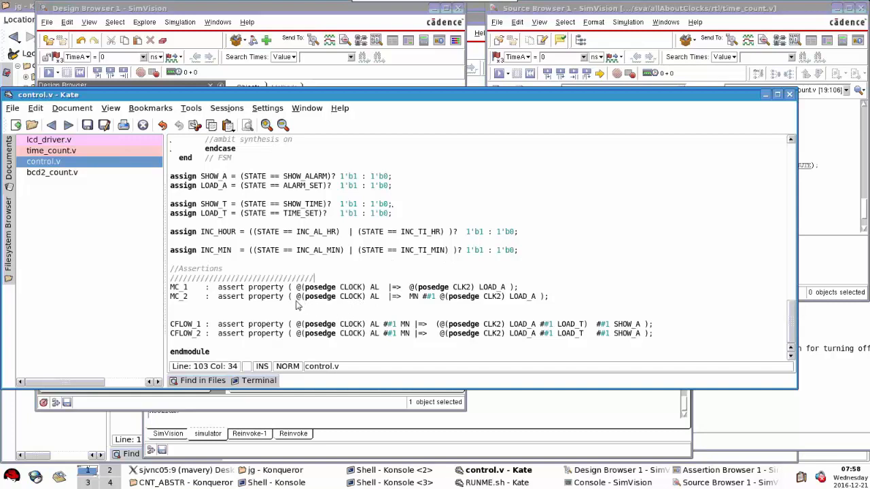
pyautogui.moveTo(370, 302)
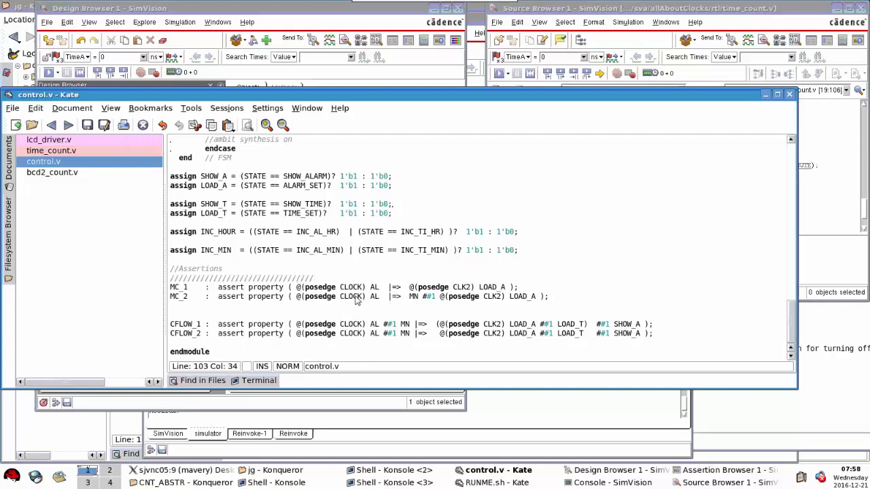
pyautogui.moveTo(386, 306)
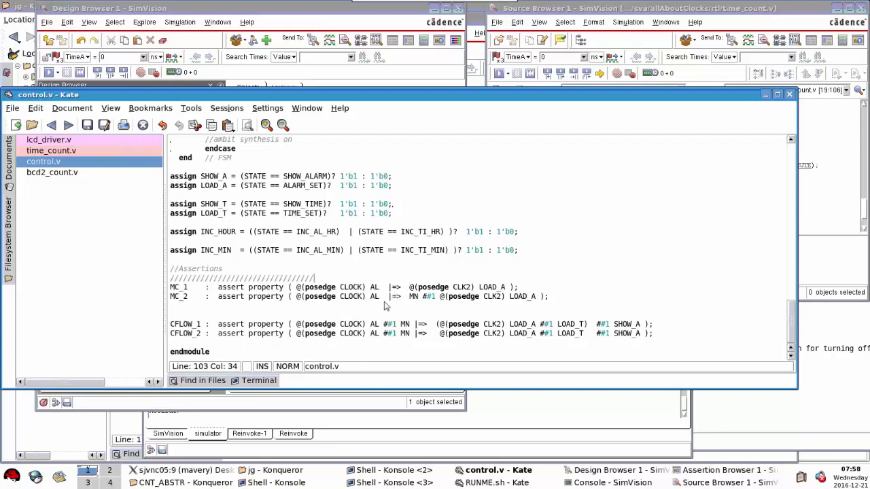
pyautogui.moveTo(330, 302)
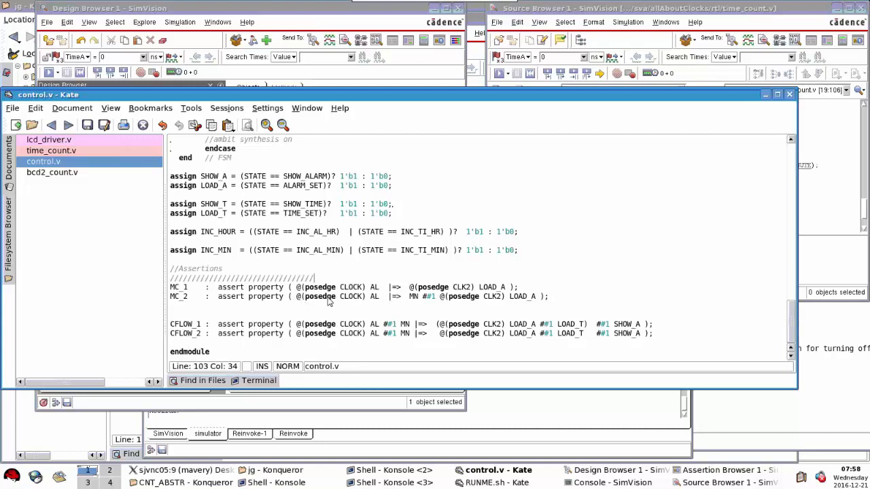
pyautogui.moveTo(410, 301)
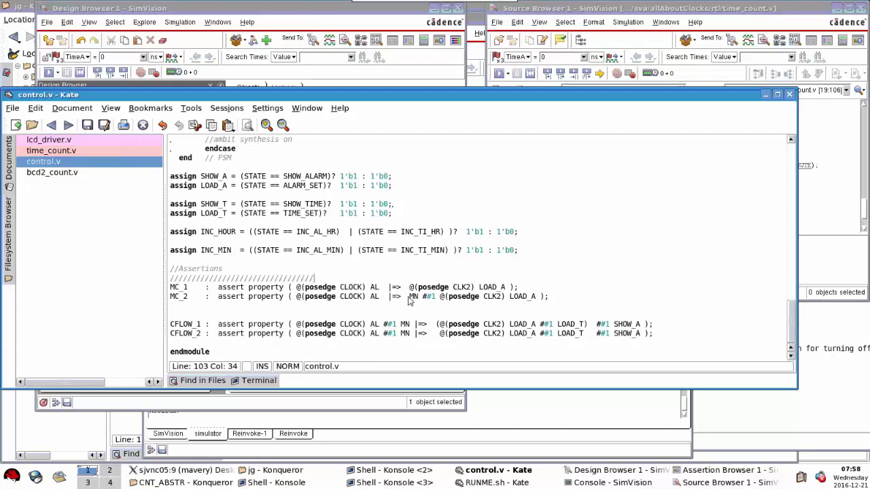
pyautogui.moveTo(399, 302)
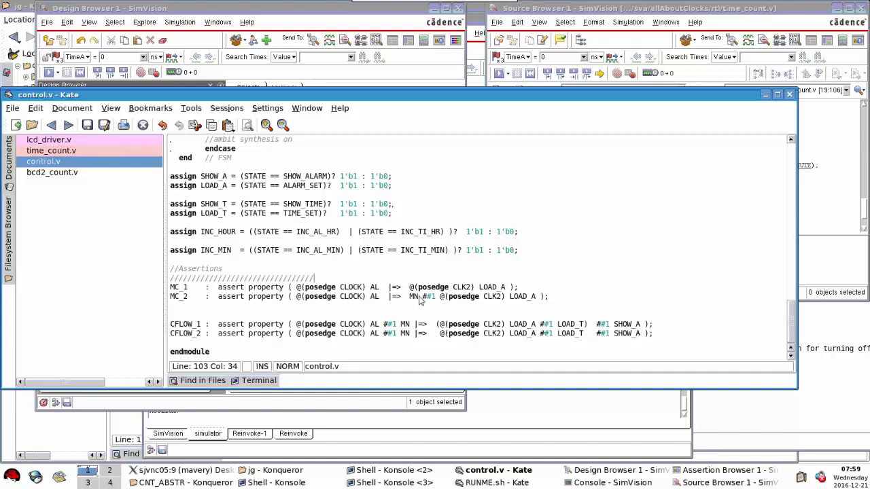
pyautogui.moveTo(437, 302)
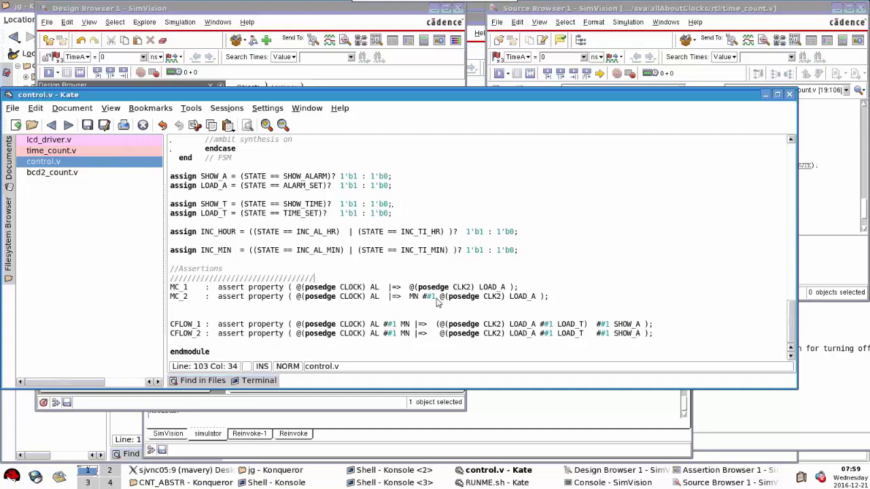
pyautogui.moveTo(498, 304)
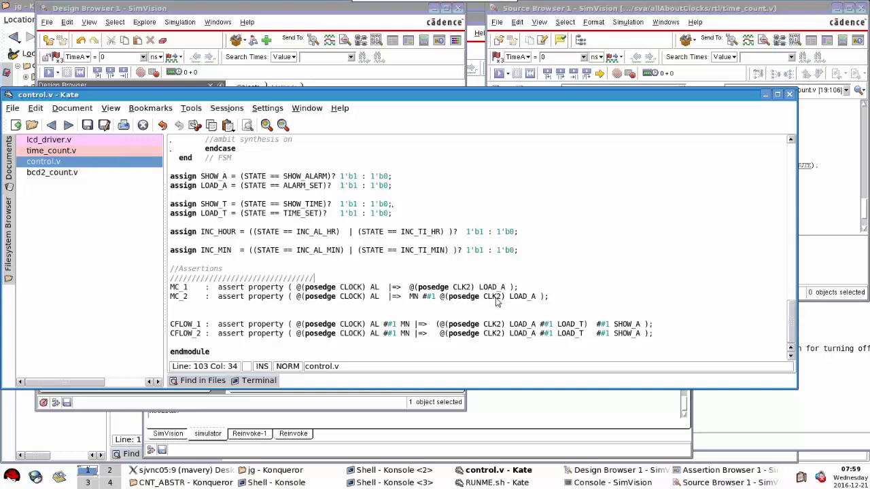
pyautogui.moveTo(399, 294)
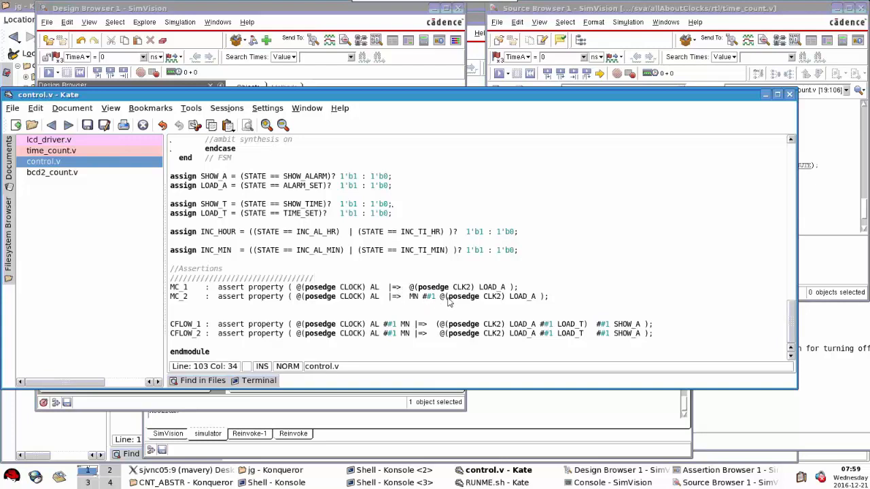
pyautogui.moveTo(521, 303)
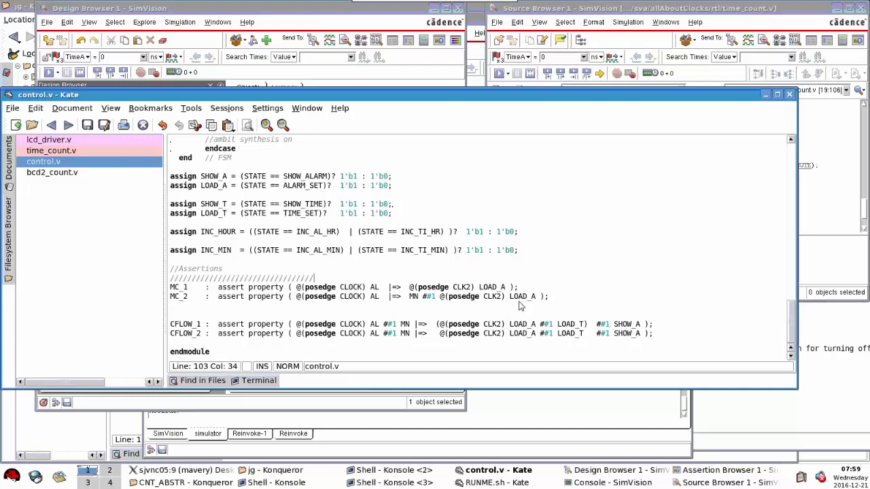
pyautogui.moveTo(305, 301)
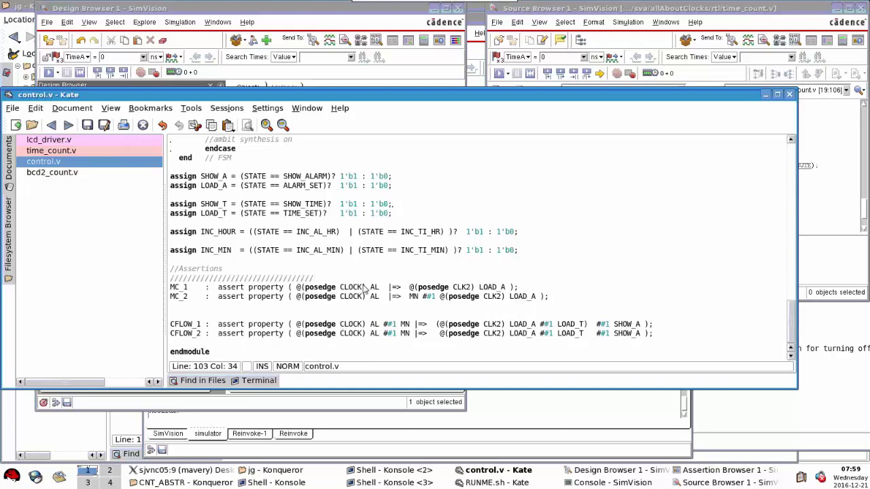
pyautogui.moveTo(382, 329)
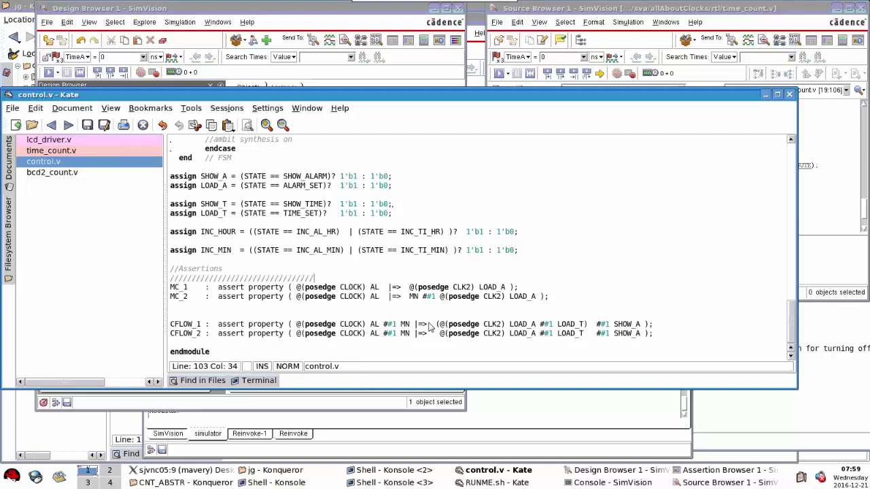
pyautogui.moveTo(487, 329)
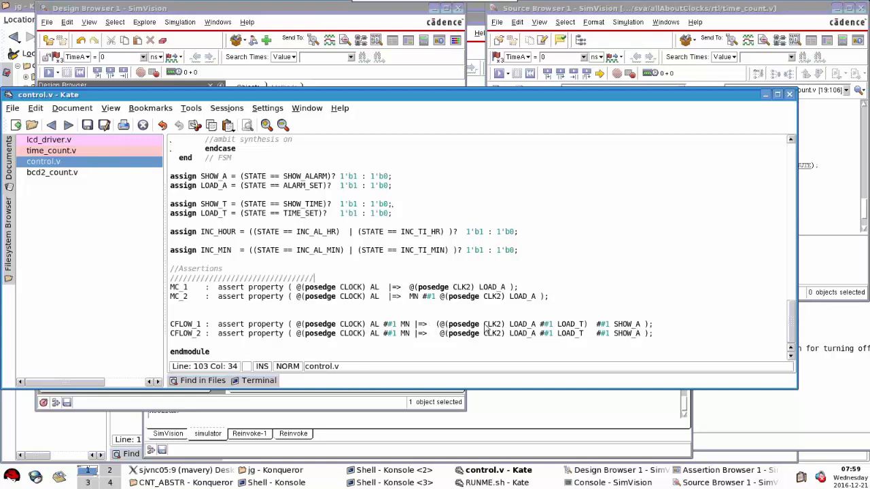
pyautogui.moveTo(526, 328)
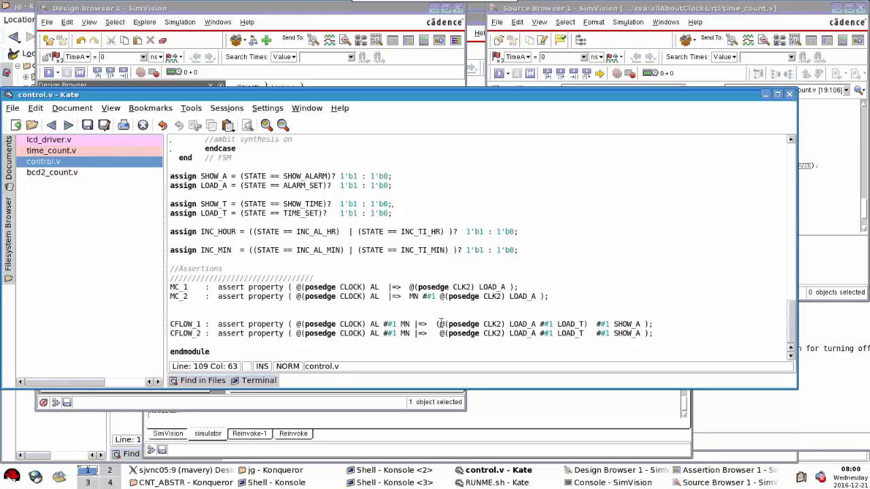
pyautogui.doubleClick(489, 324)
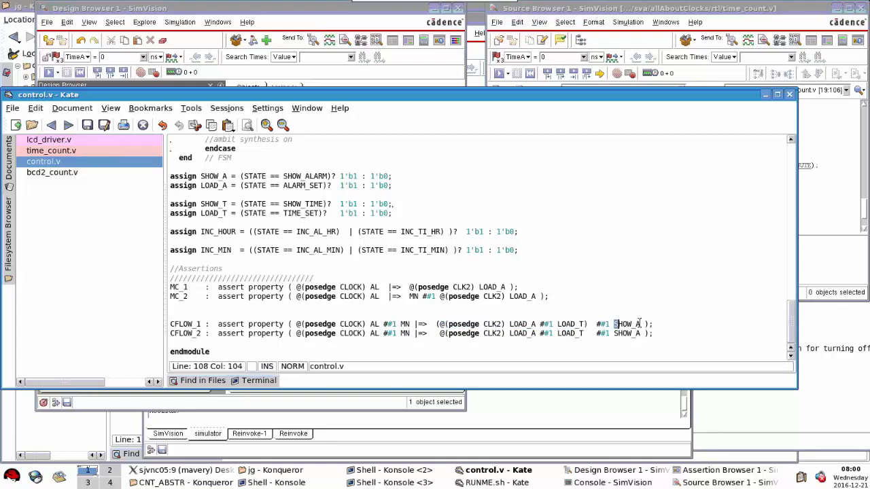
pyautogui.doubleClick(626, 324)
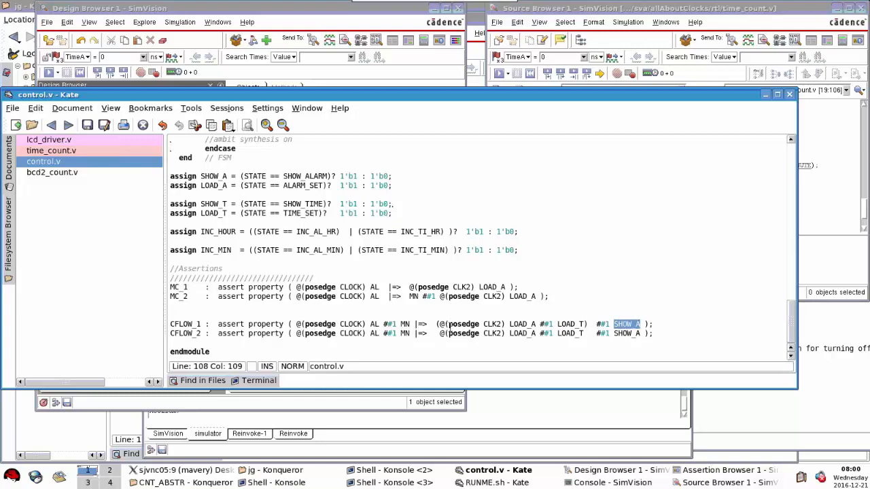
pyautogui.click(457, 324)
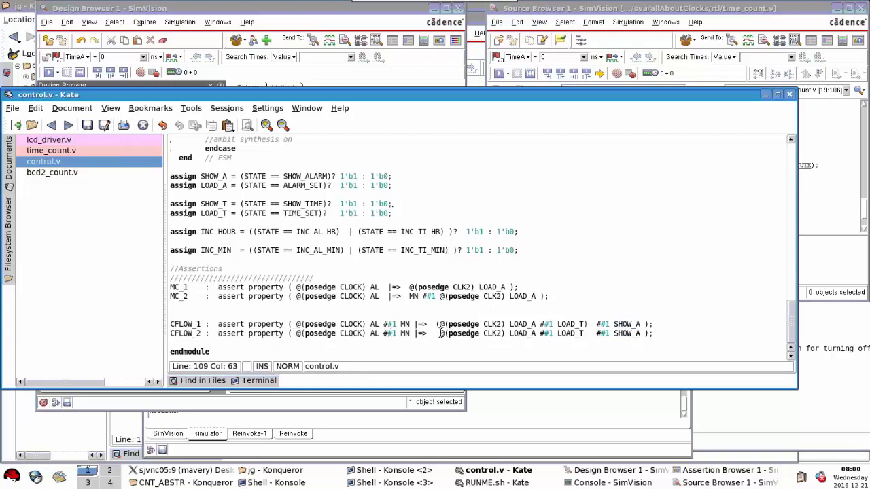
pyautogui.doubleClick(464, 333)
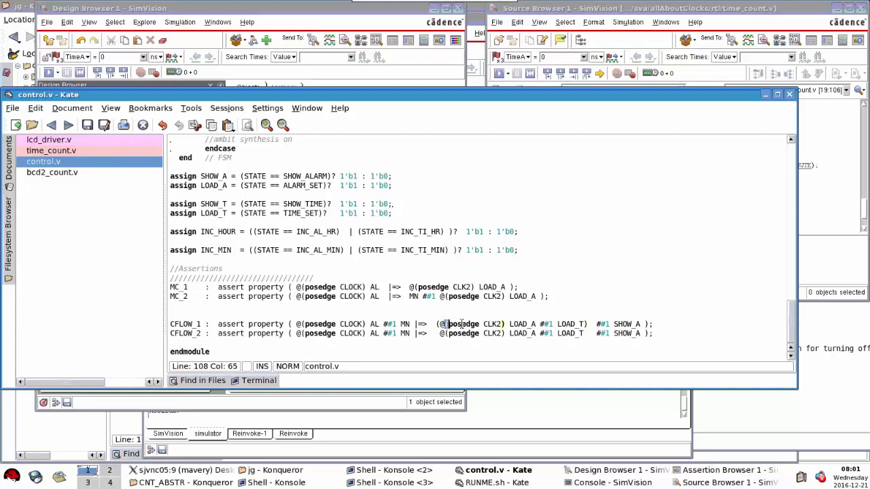
pyautogui.doubleClick(462, 323)
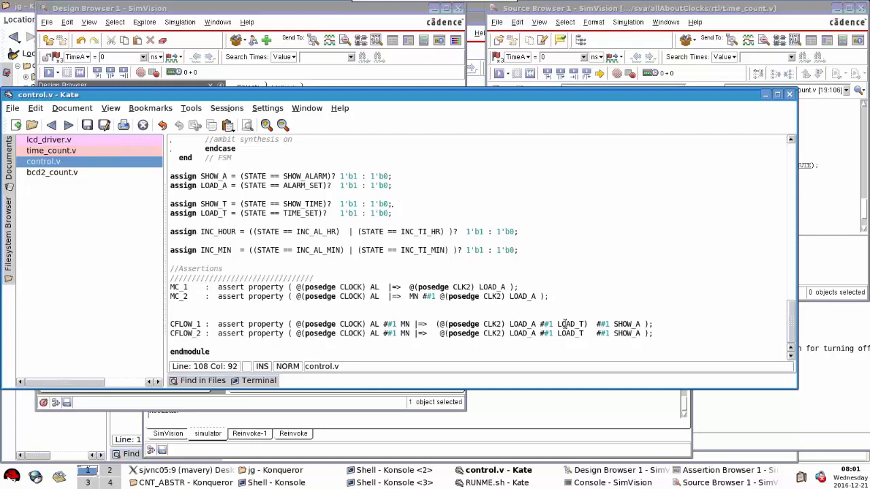
pyautogui.moveTo(261, 306)
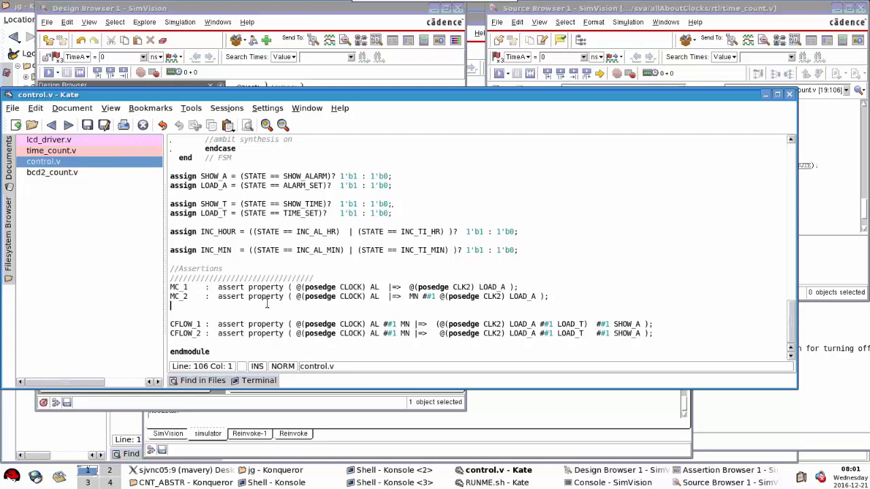
# Step: Type 'sequence MYSEQ1 (@(posedge CLK2) LOAD_A ##1 AL)' below MC_2 in control.v
pyautogui.write('sequence MYSEQ')
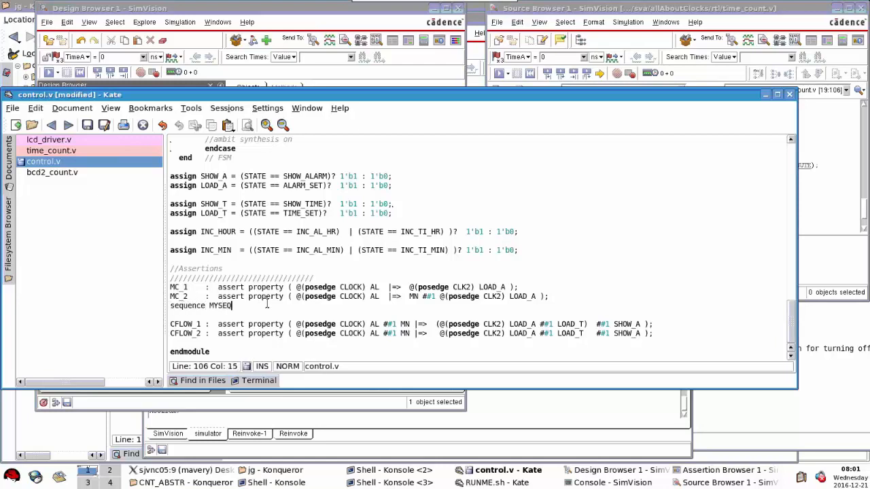
pyautogui.write('(@())')
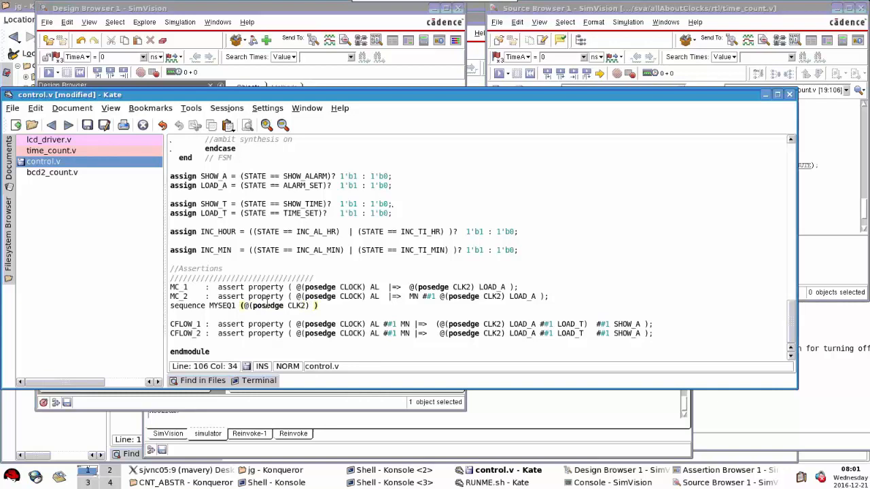
pyautogui.write('LOAD_A ##1')
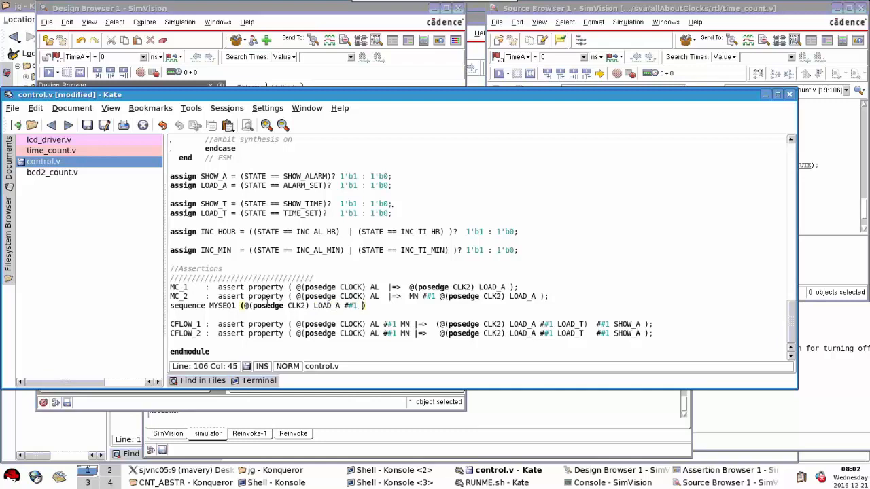
pyautogui.write('AL')
pyautogui.click(412, 324)
pyautogui.write('MYSEQ')
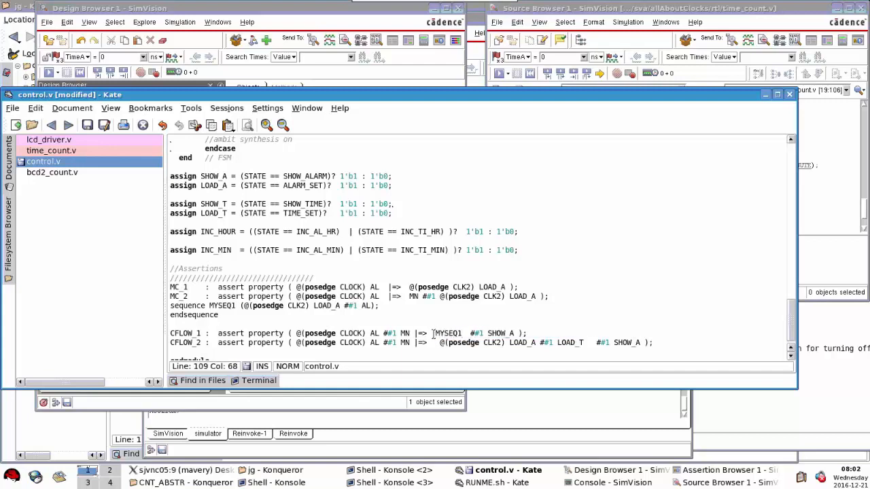
# Step: Select the MYSEQ1 name and the neighbouring inline sequence text in CFLOW_1
pyautogui.doubleClick(447, 332)
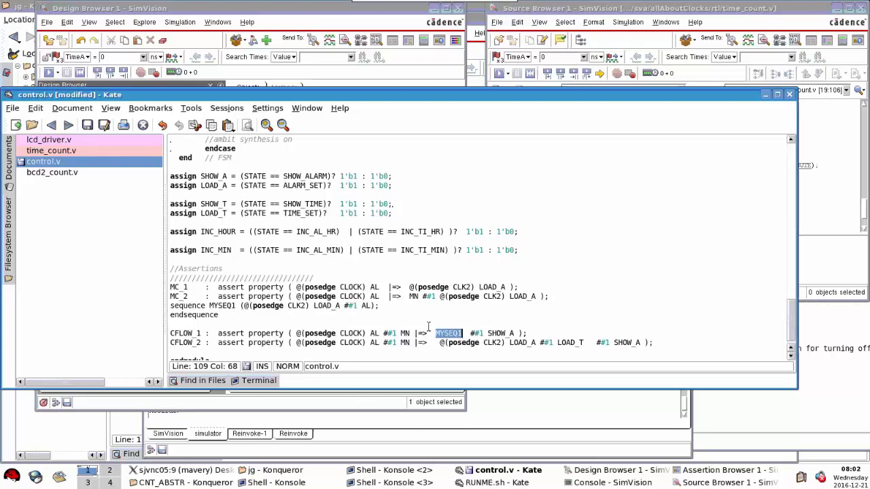
pyautogui.click(448, 333)
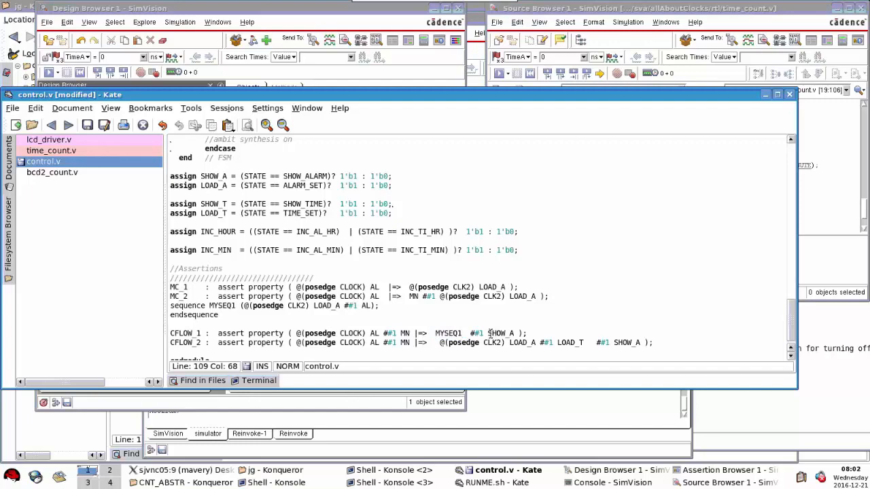
pyautogui.doubleClick(501, 333)
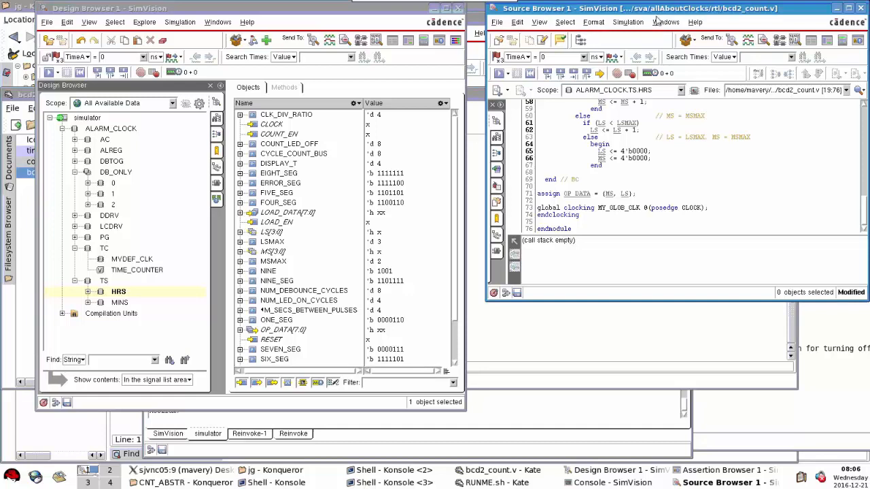
pyautogui.moveTo(573, 217)
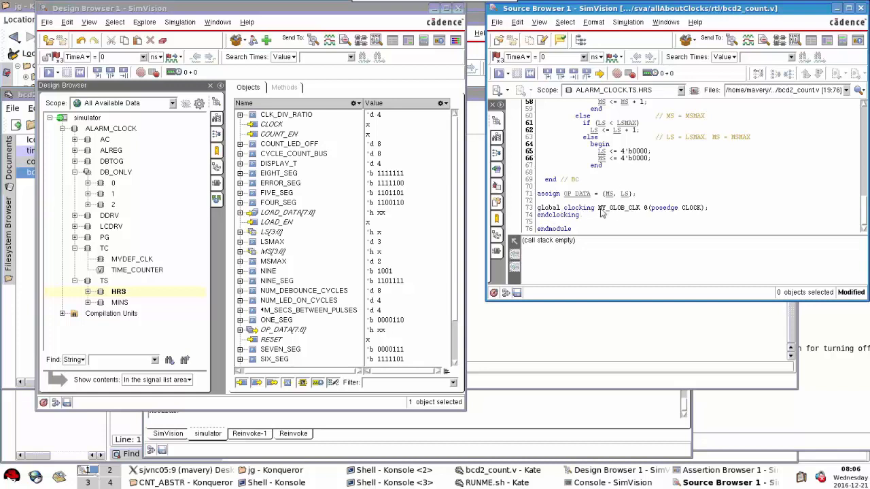
pyautogui.moveTo(659, 211)
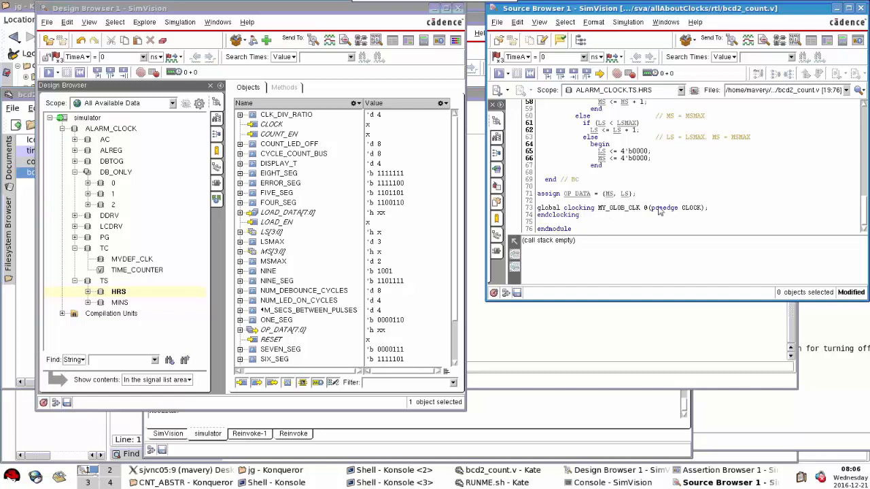
pyautogui.moveTo(699, 212)
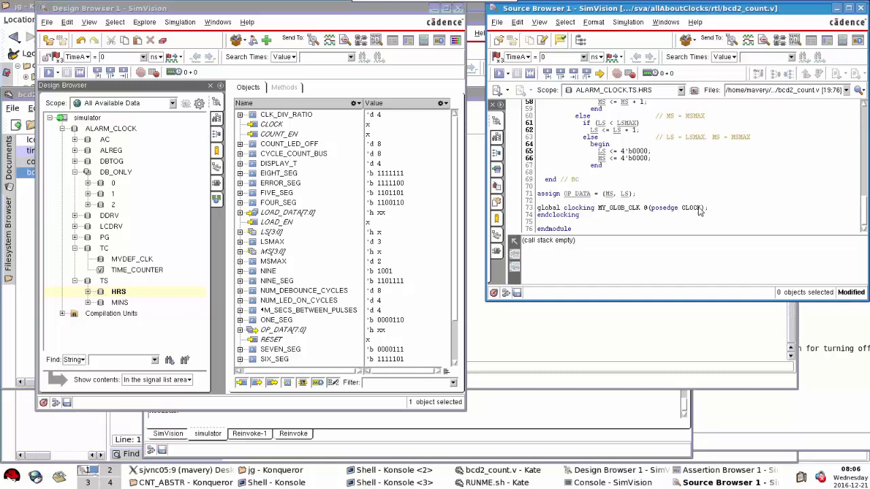
pyautogui.moveTo(608, 219)
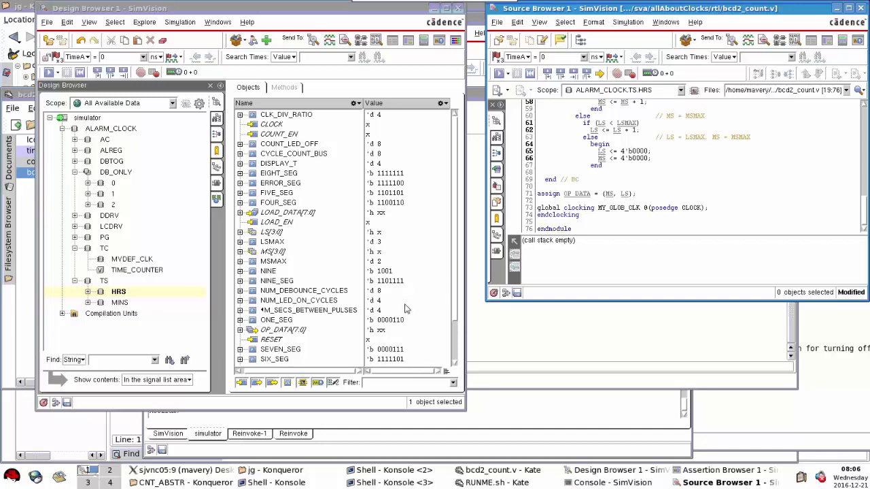
# Step: Scroll LCDRV's lcd_driver.v to USE_GC, compare HRS's global clocking, then return to LCDRV
pyautogui.rightClick(110, 231)
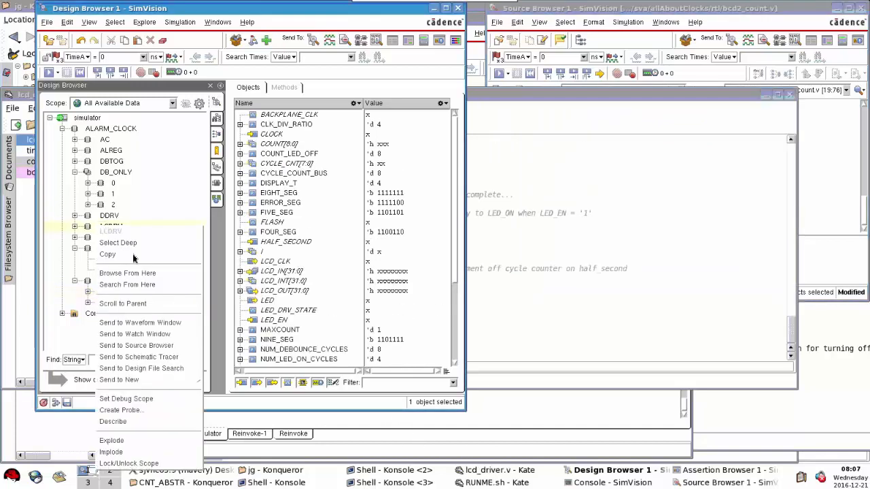
pyautogui.click(136, 345)
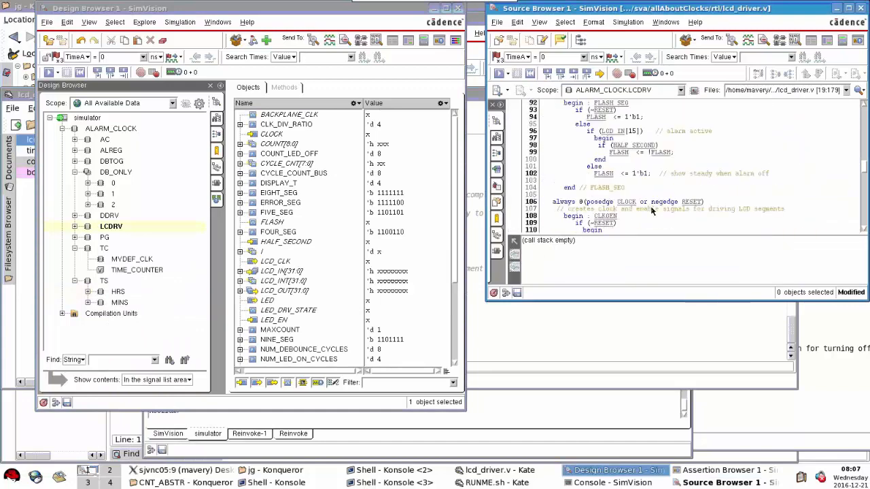
pyautogui.scroll(-3)
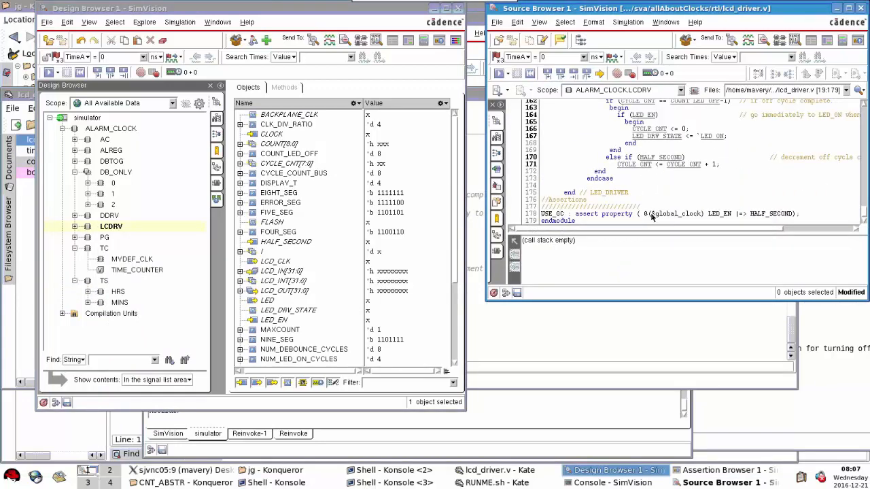
pyautogui.moveTo(703, 213)
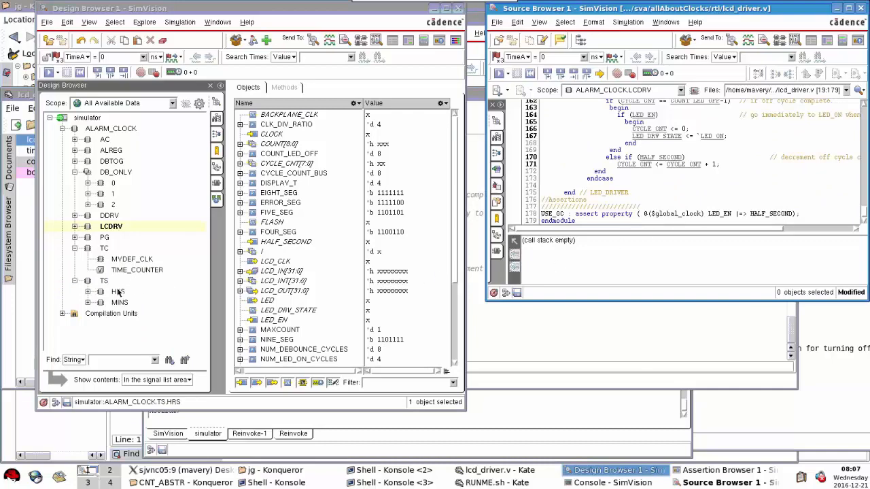
pyautogui.click(119, 292)
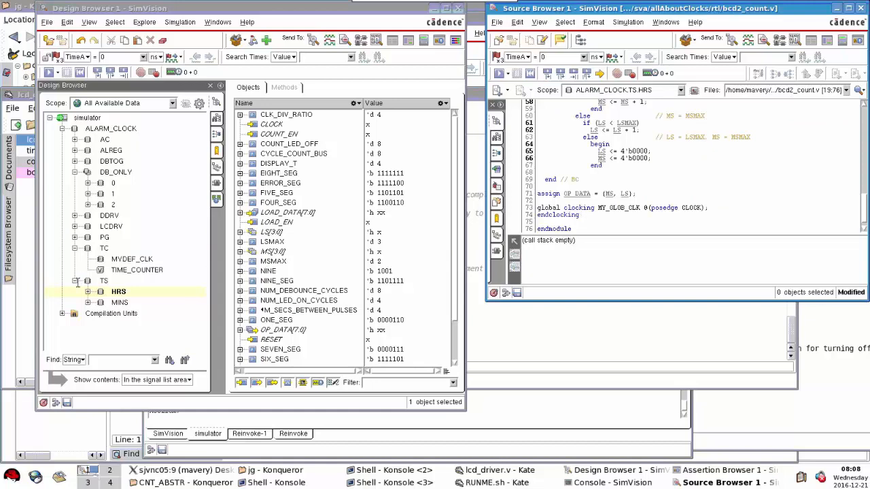
pyautogui.click(110, 227)
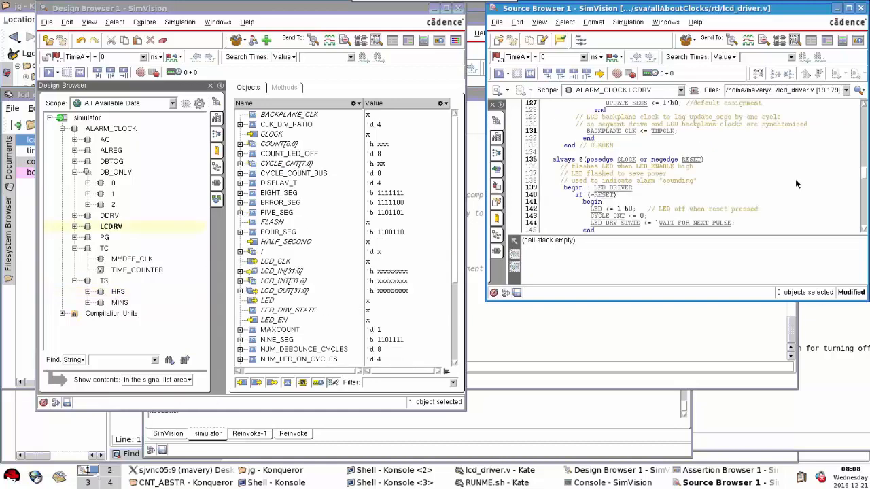
pyautogui.scroll(-3)
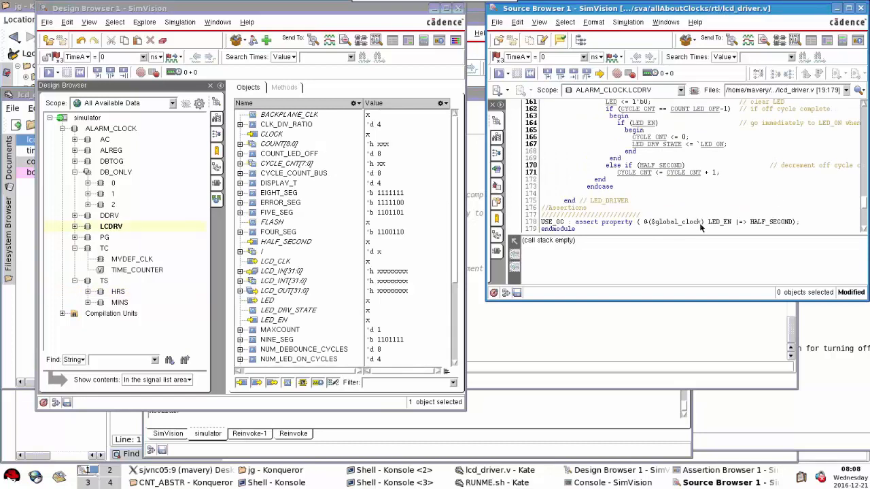
pyautogui.moveTo(658, 216)
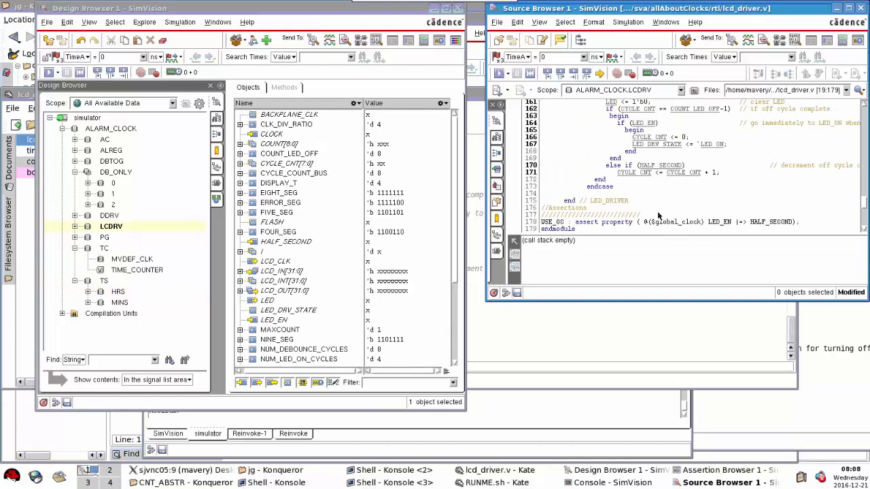
pyautogui.moveTo(647, 228)
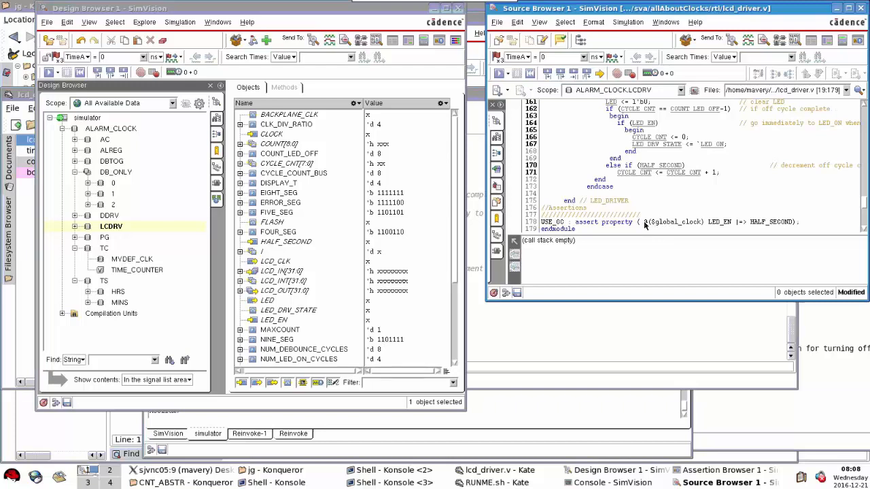
pyautogui.moveTo(695, 229)
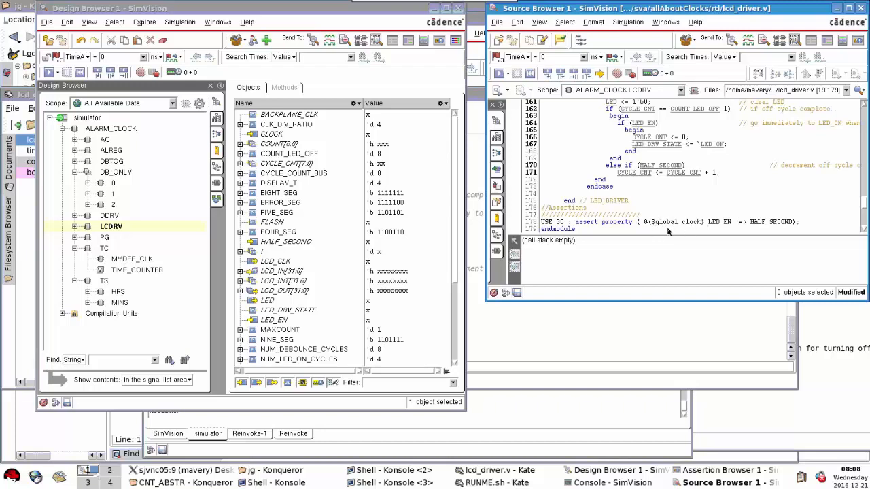
pyautogui.moveTo(705, 226)
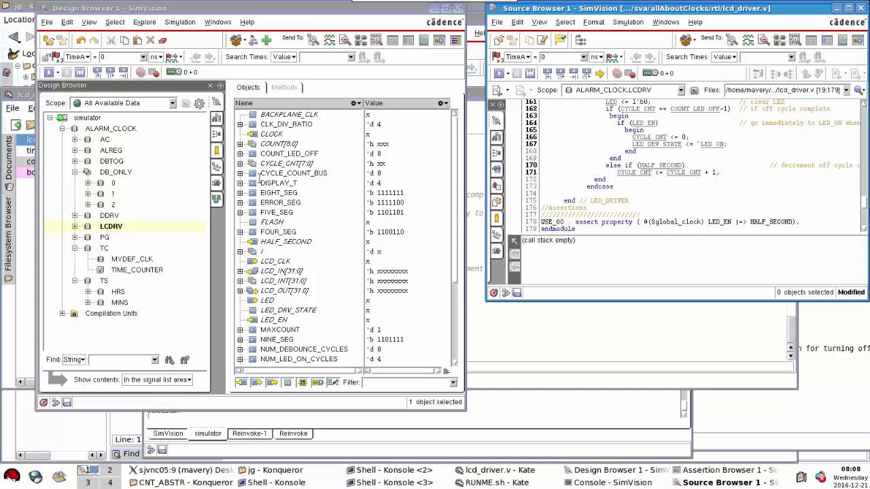
# Step: Select the top-level ALARM_CLOCK scope in the Design Browser to list its signals
pyautogui.click(110, 129)
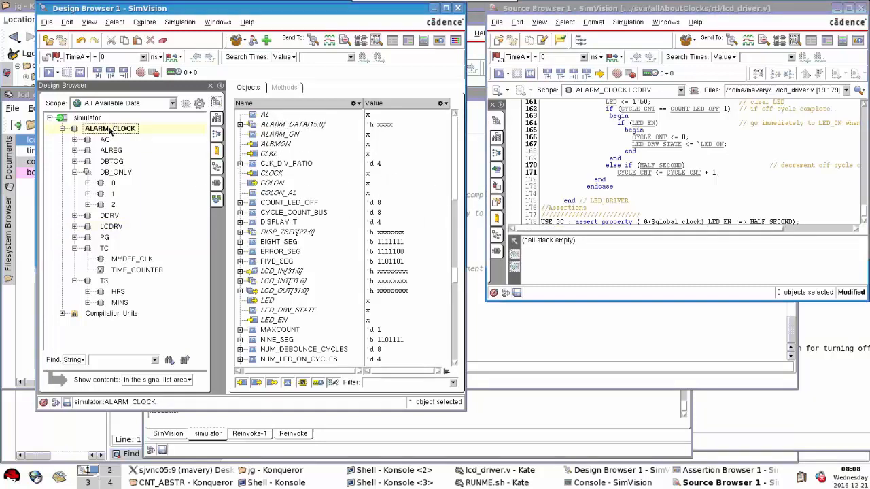
pyautogui.scroll(-3)
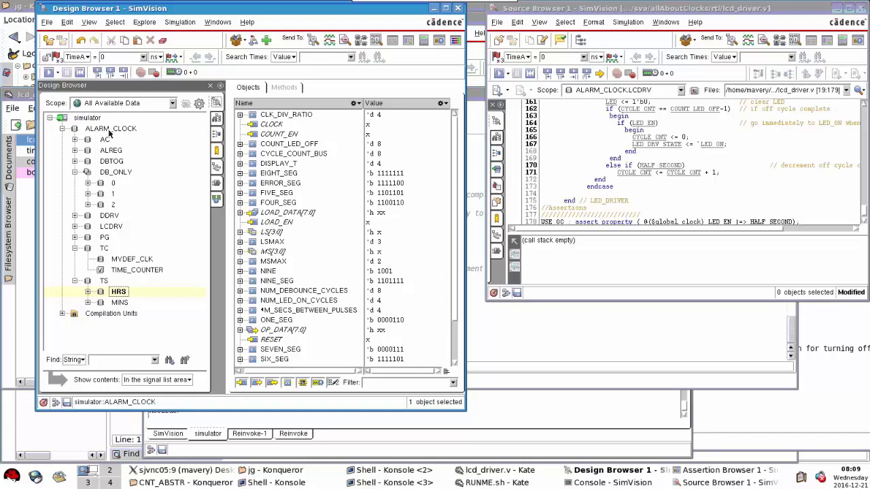
pyautogui.click(111, 128)
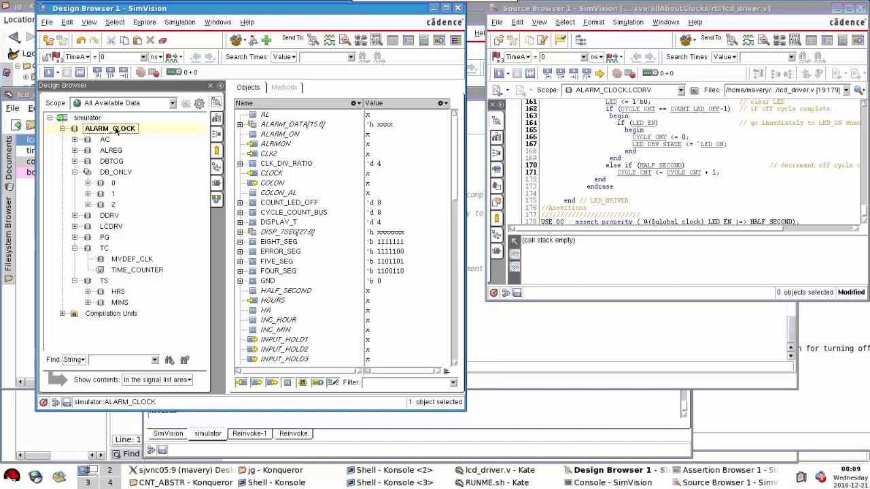
# Step: Select the TS.HRS counter instance so bcd2_count.v shows global clocking MY_GLOB_CLK on posedge CLOCK
pyautogui.click(118, 291)
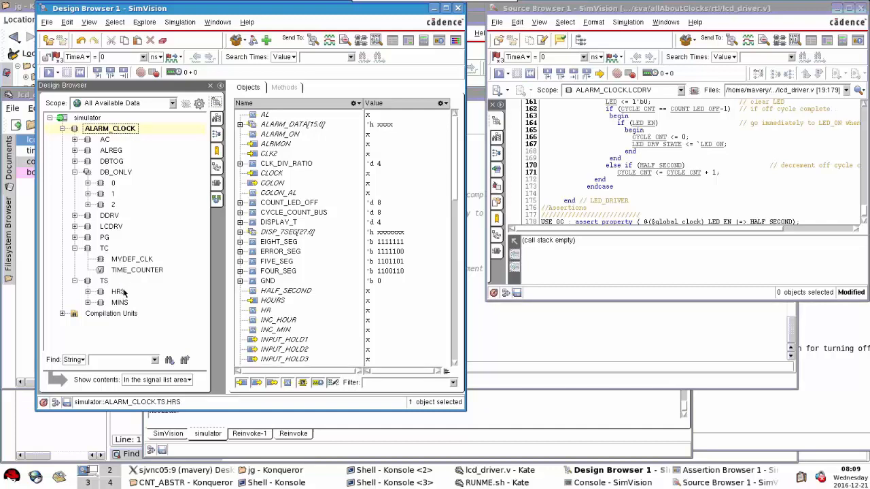
pyautogui.click(118, 292)
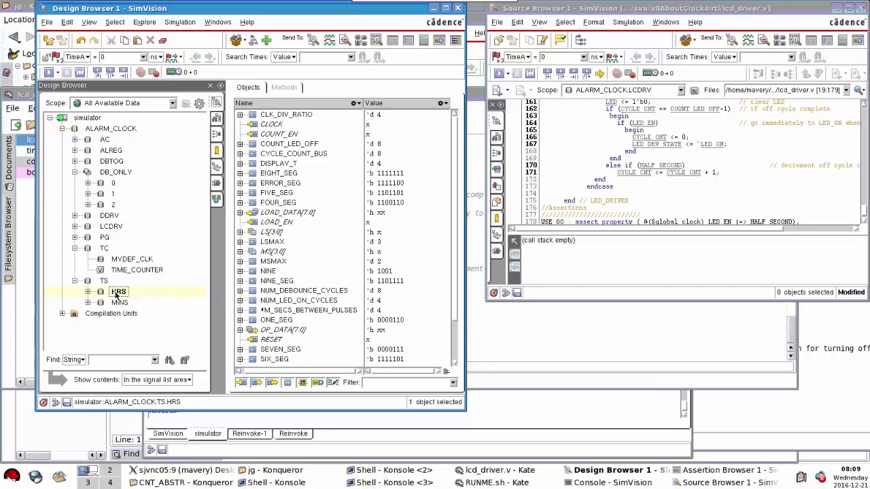
pyautogui.click(119, 290)
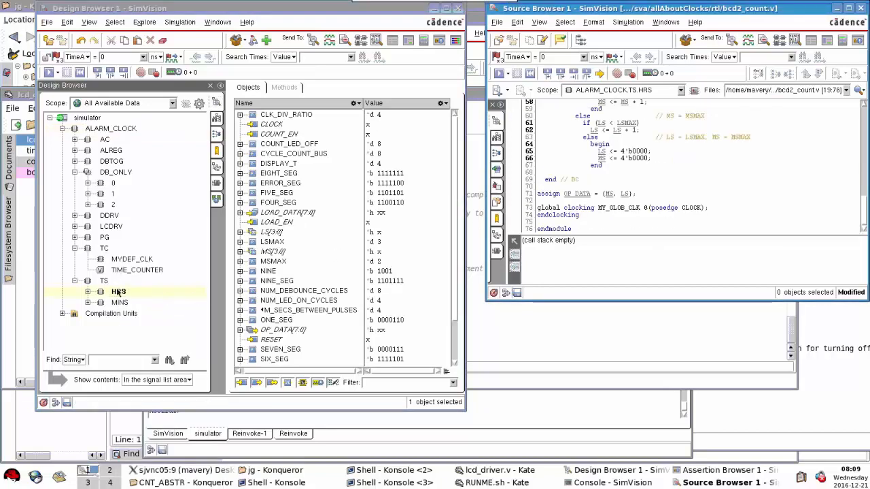
pyautogui.moveTo(119, 290)
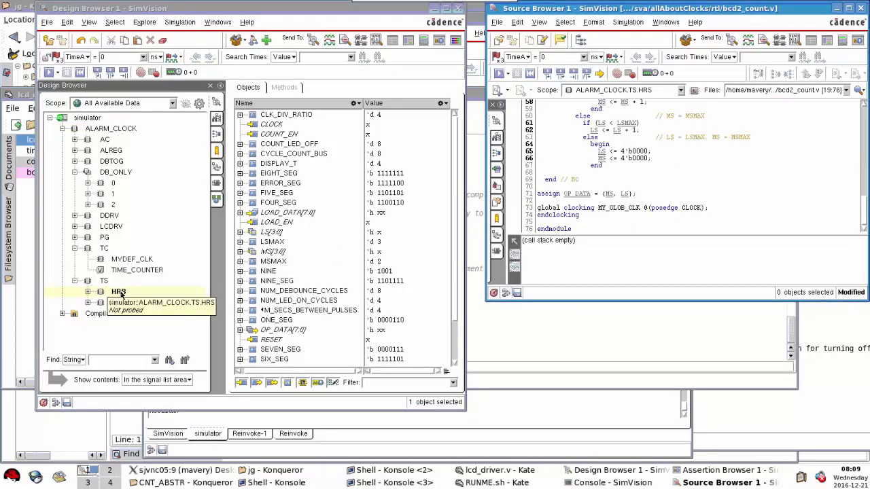
pyautogui.click(119, 291)
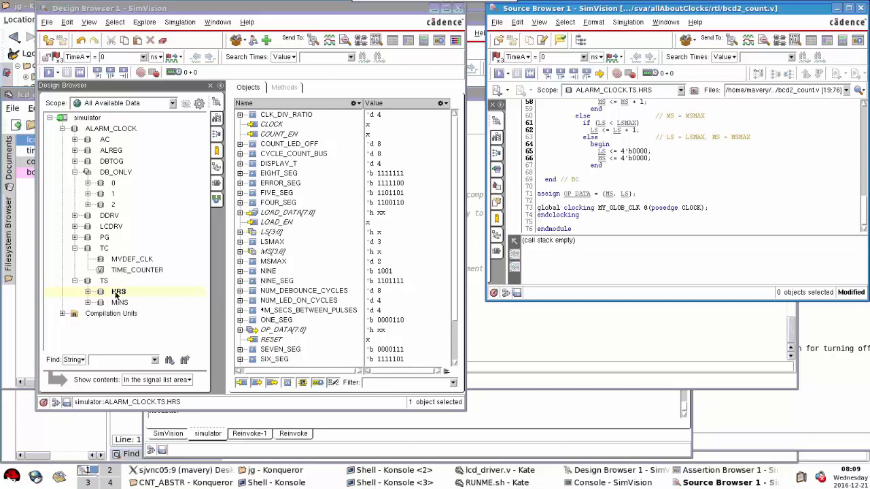
pyautogui.click(121, 302)
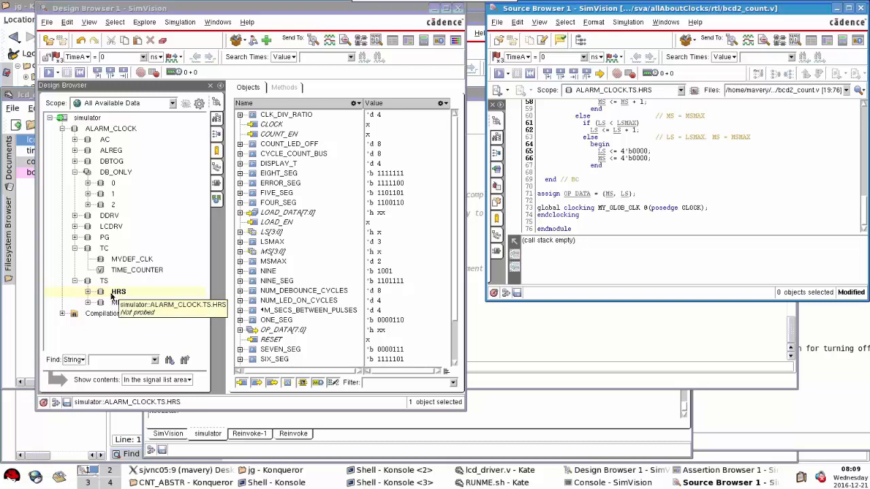
pyautogui.click(119, 291)
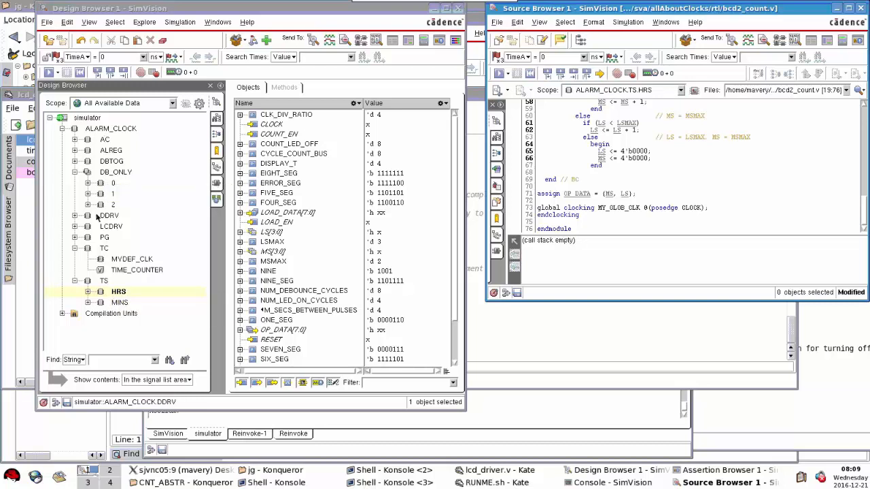
pyautogui.click(110, 129)
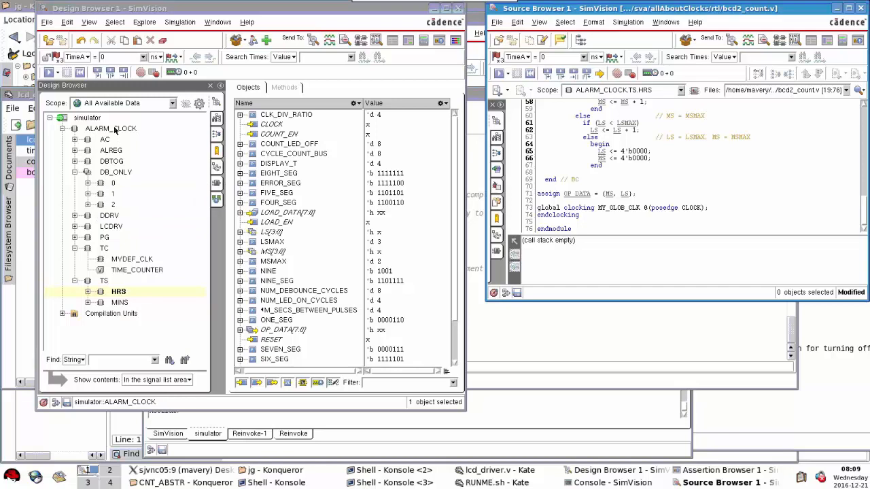
pyautogui.moveTo(111, 128)
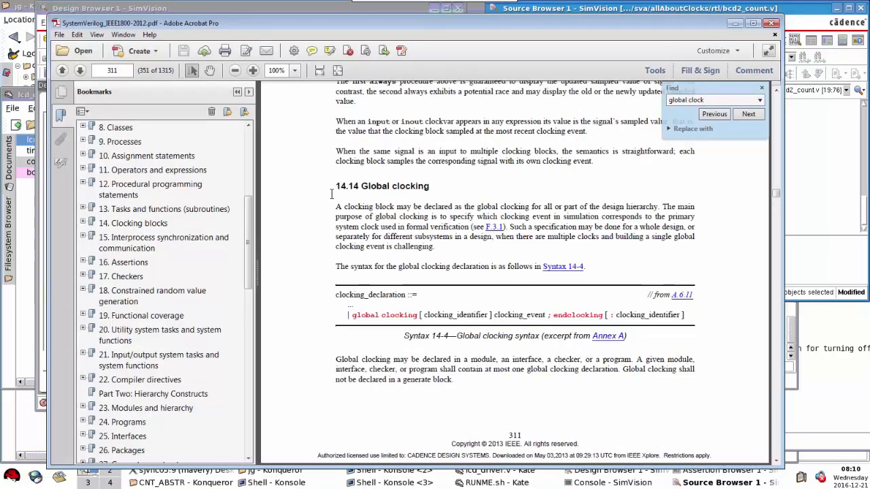
pyautogui.moveTo(476, 299)
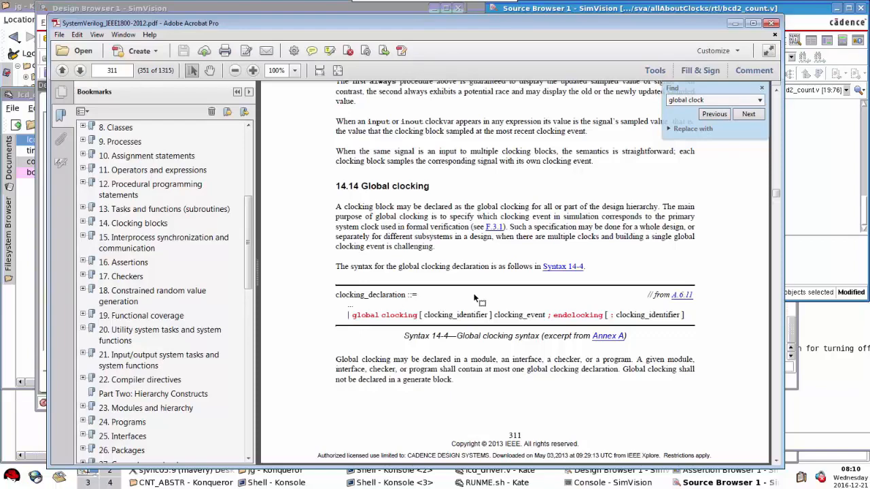
# Step: Step through 'global clock' matches to reach section 16.9.4 on global clocking sampled value functions
pyautogui.click(748, 113)
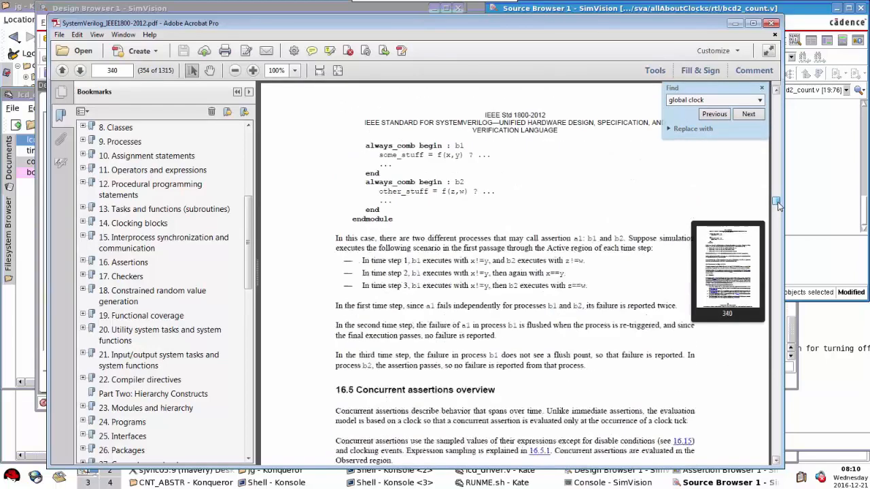
pyautogui.click(748, 114)
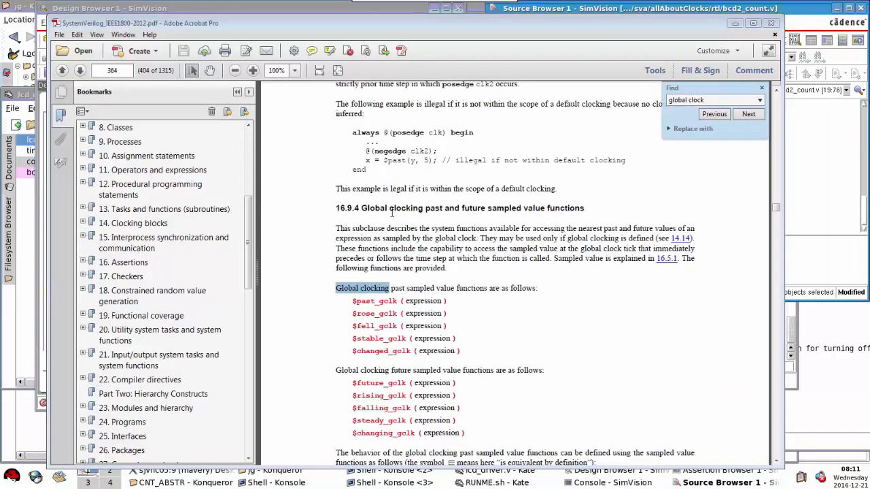
pyautogui.moveTo(448, 232)
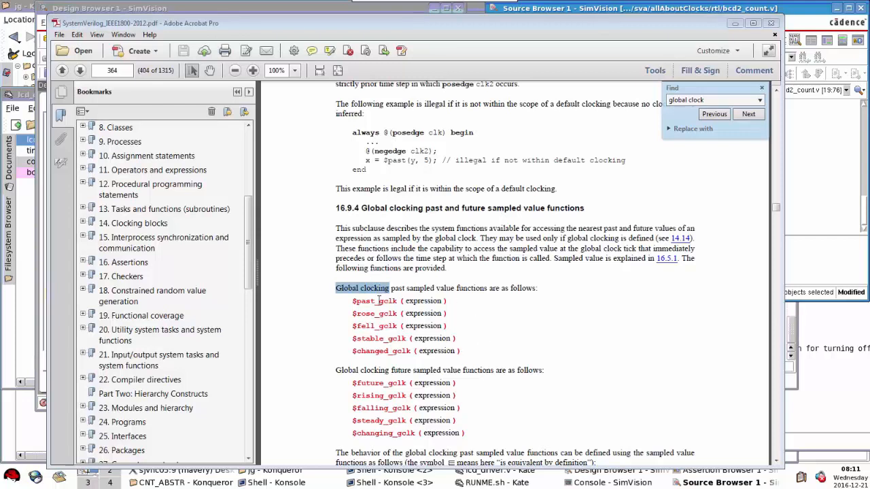
pyautogui.moveTo(495, 292)
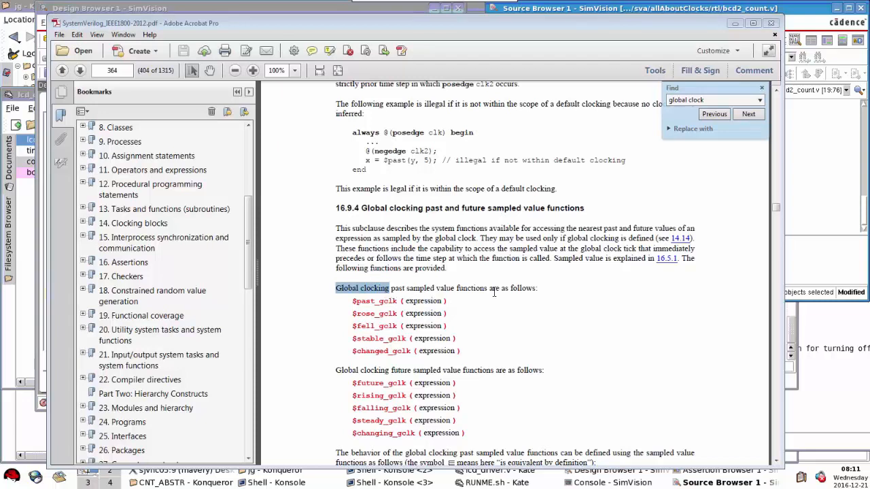